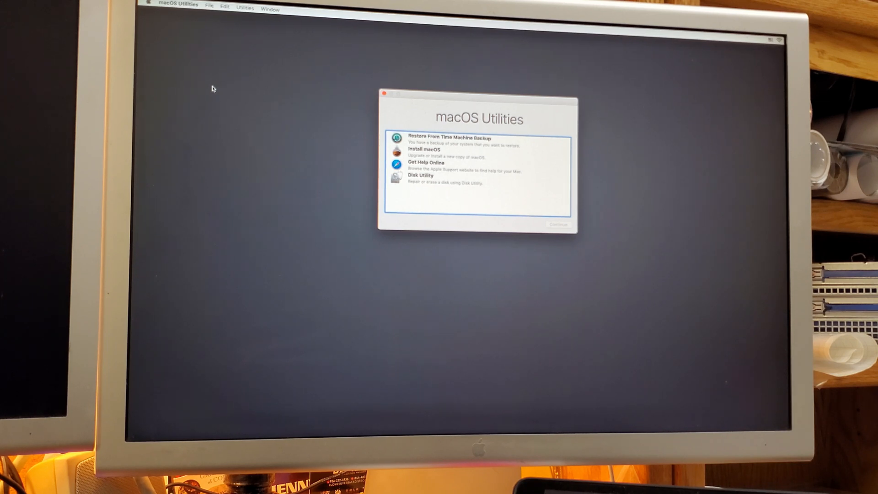
mouse_move(214, 89)
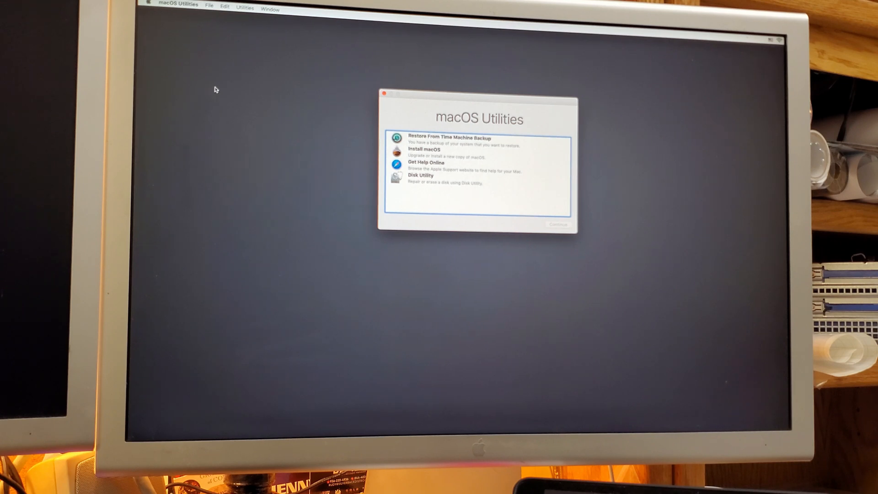
mouse_move(242, 28)
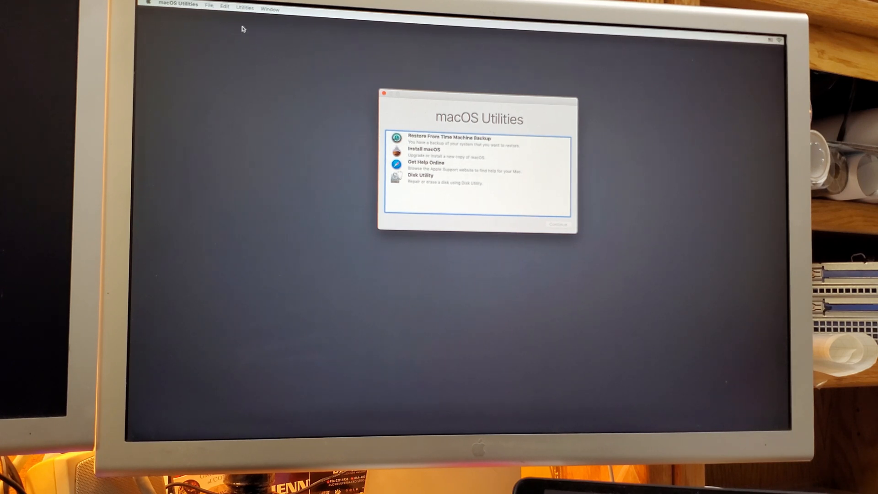
Launch Terminal from the recovery screen's Utilities menu
left_click(244, 7)
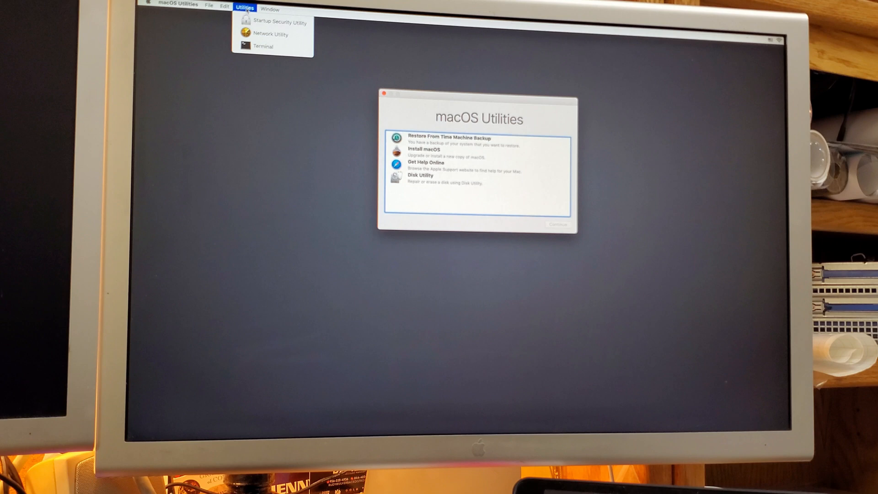
left_click(274, 67)
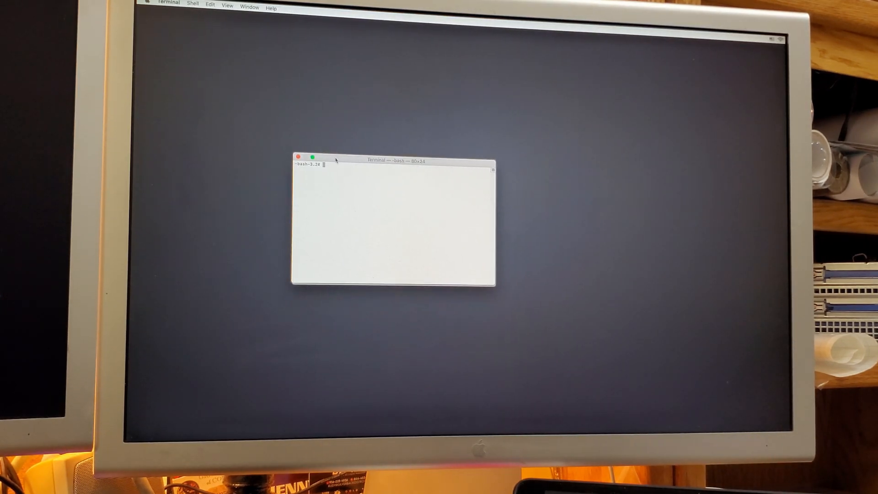
Run 'csrutil disable' in Terminal to turn off System Integrity Protection
left_click_drag(392, 161, 392, 149)
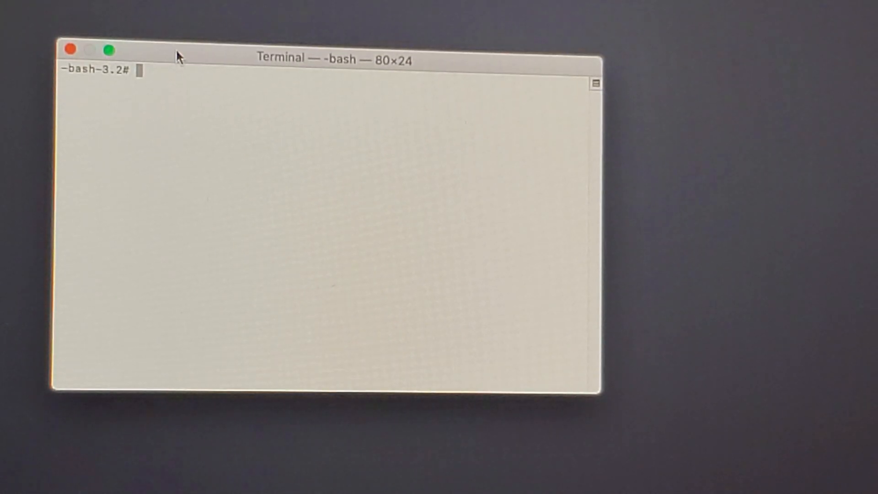
type("c")
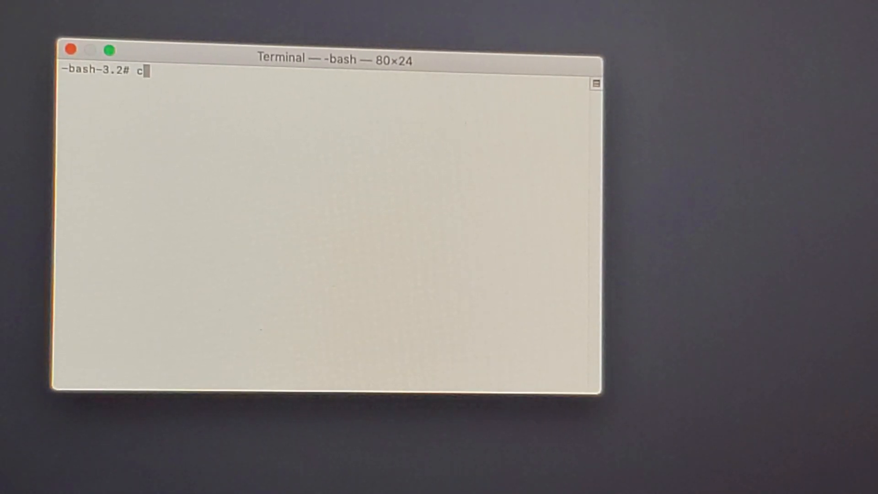
type("srut")
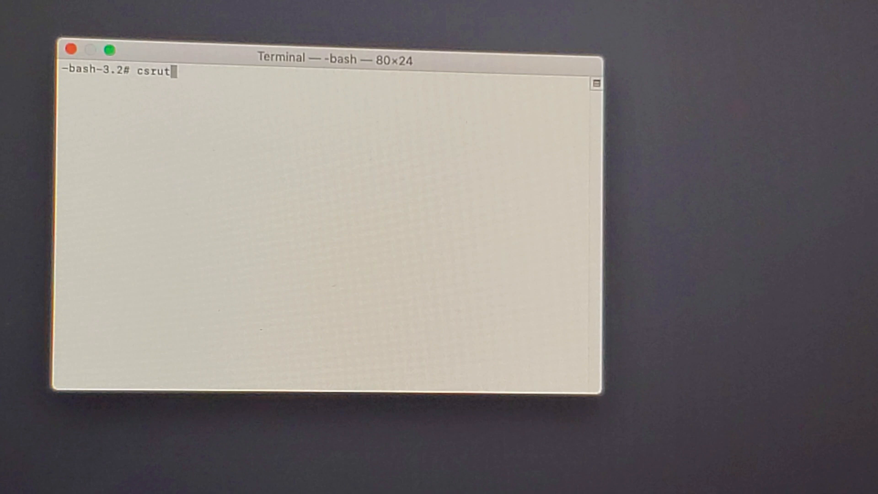
type("il di")
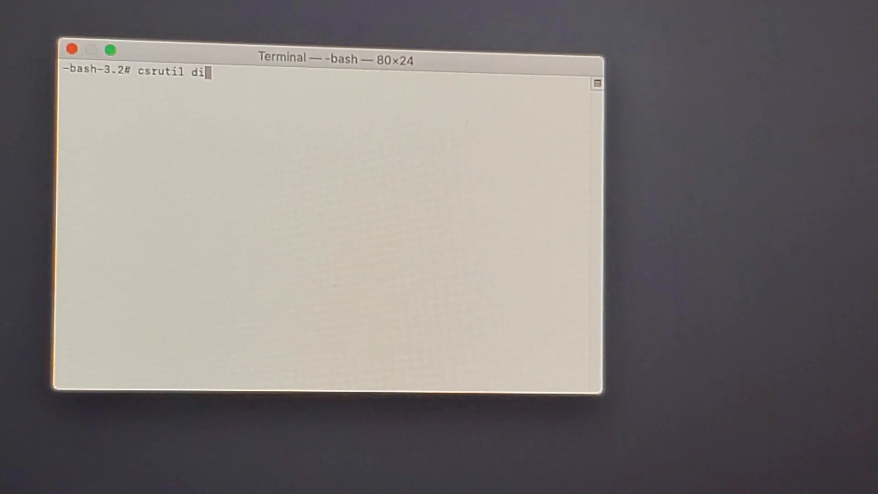
type("sa")
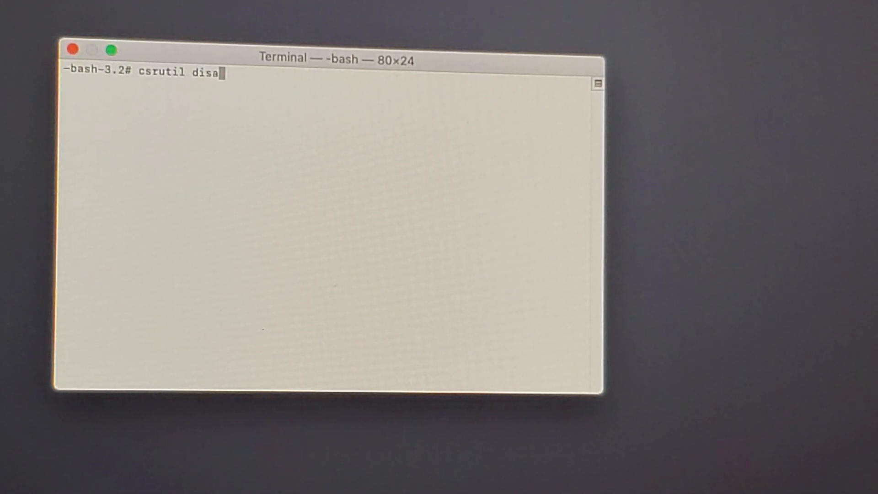
key("Return")
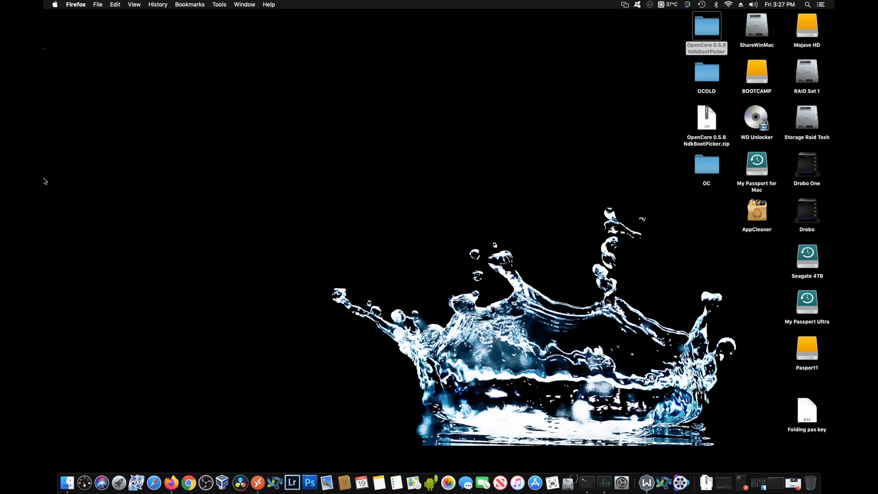
mouse_move(517, 201)
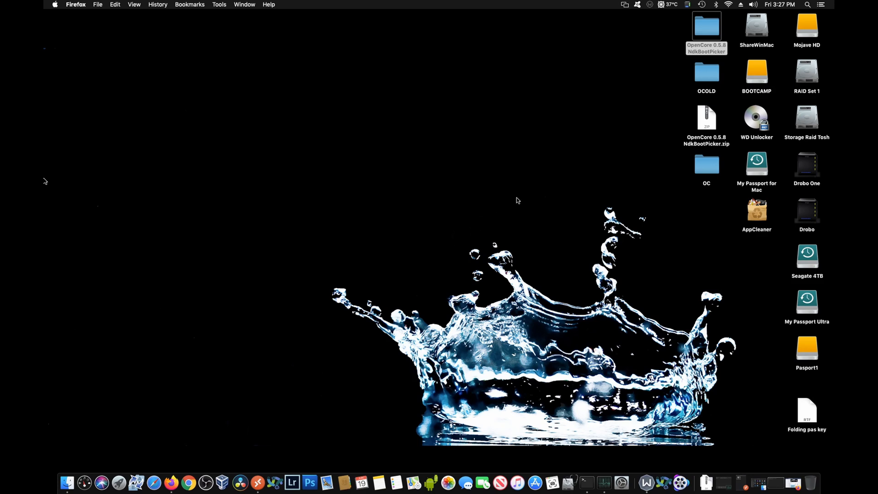
mouse_move(576, 119)
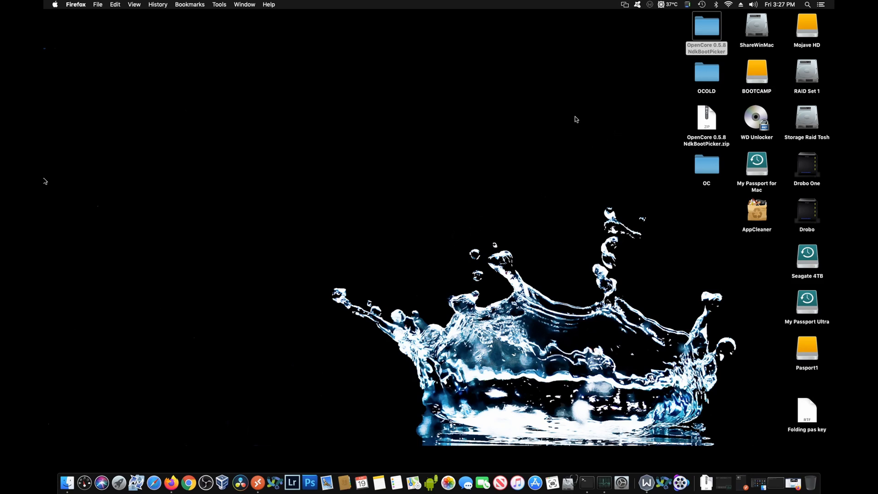
mouse_move(671, 99)
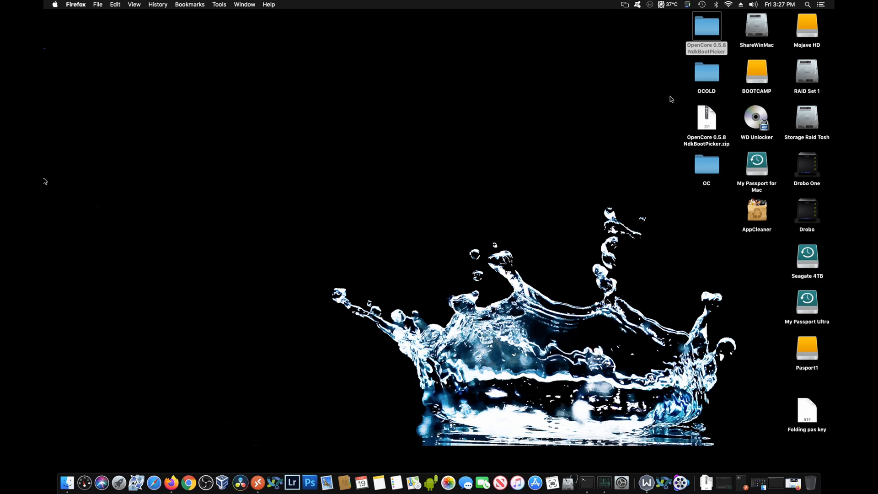
mouse_move(591, 107)
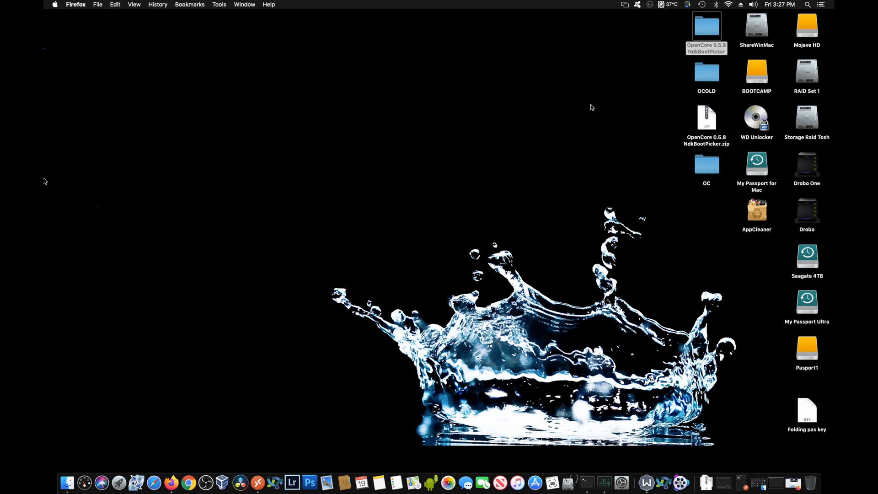
mouse_move(811, 30)
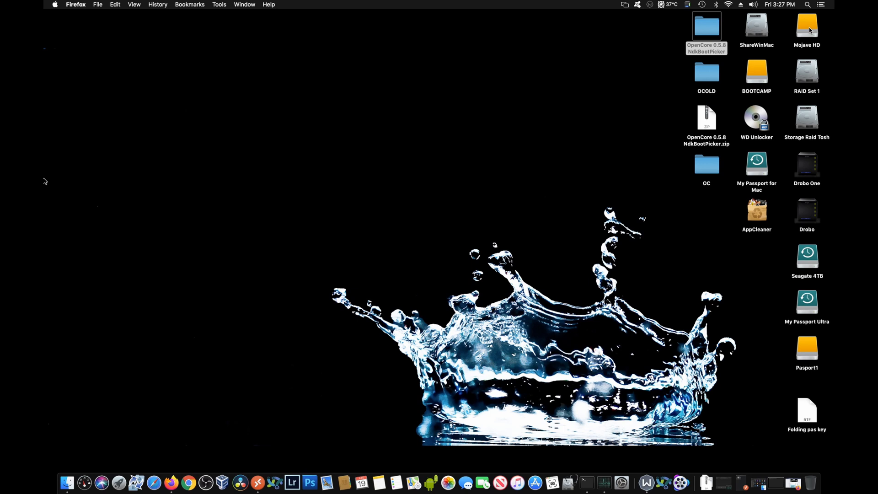
mouse_move(808, 30)
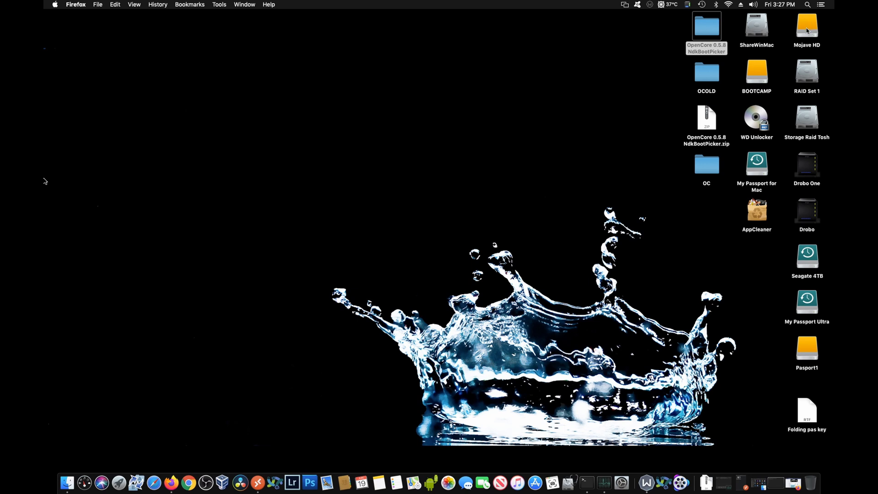
mouse_move(806, 34)
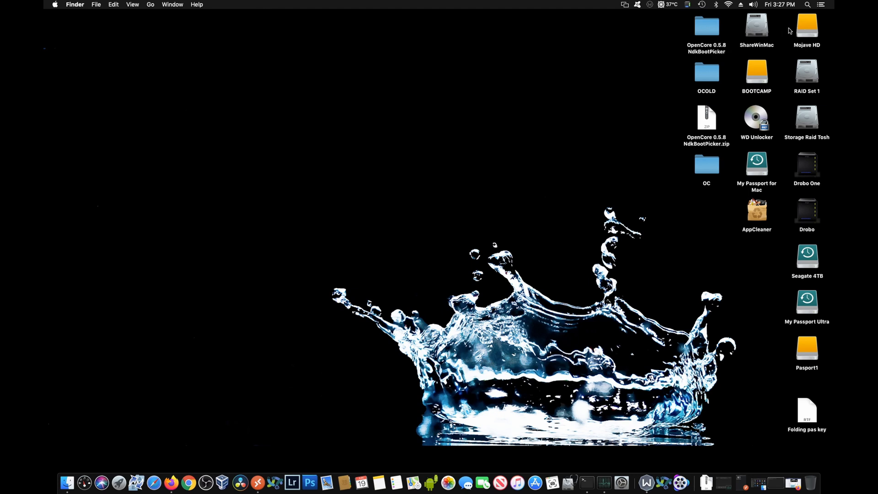
mouse_move(734, 66)
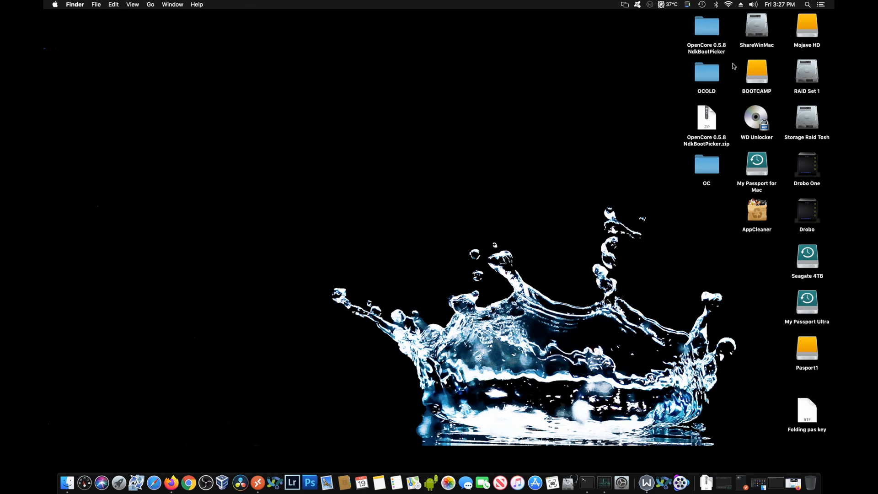
mouse_move(780, 77)
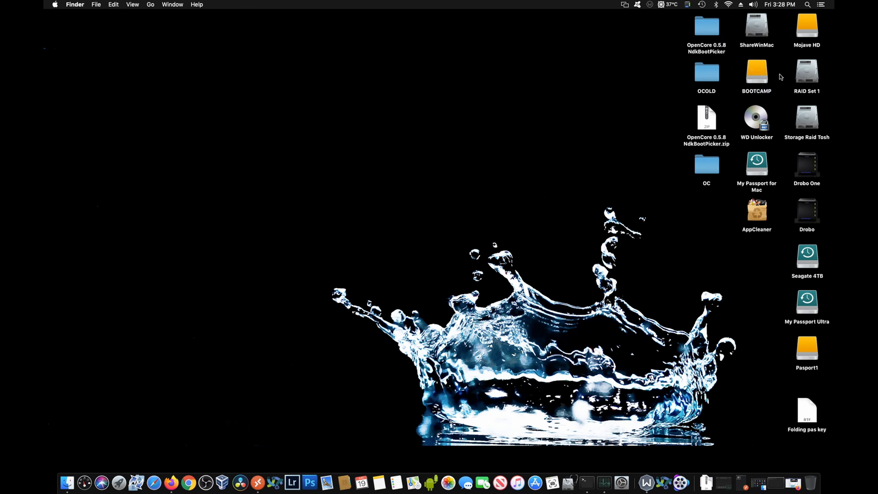
mouse_move(761, 74)
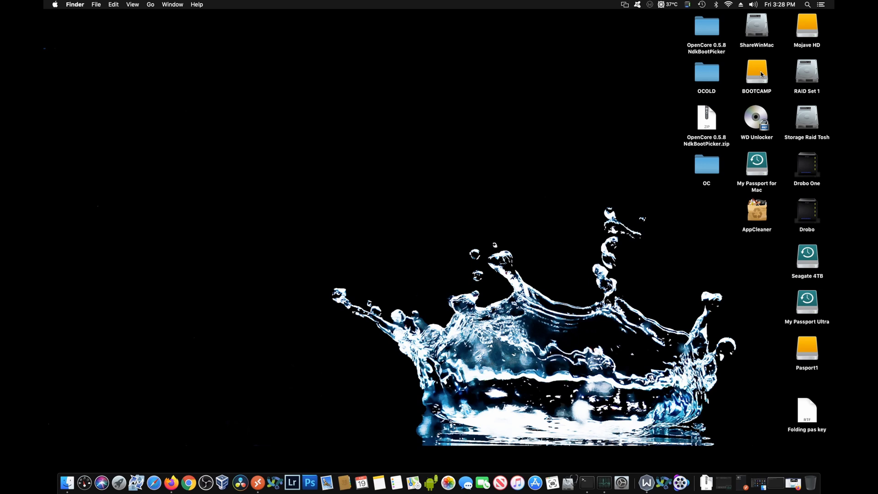
mouse_move(759, 74)
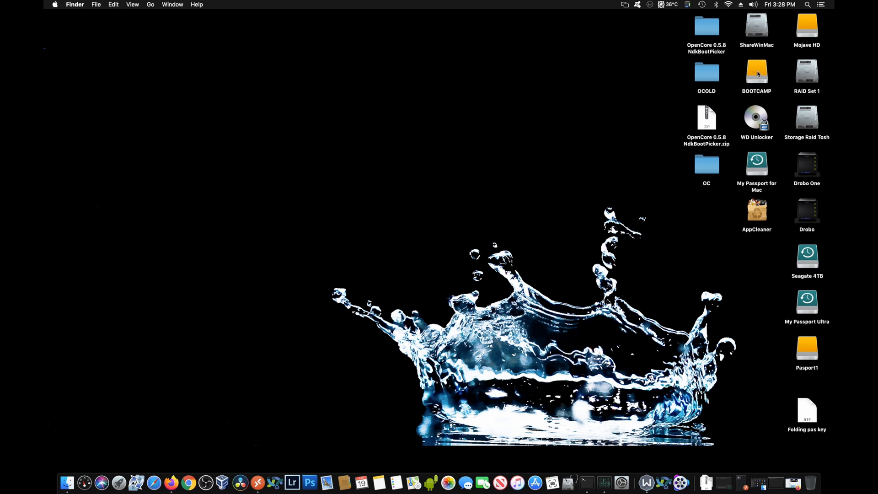
mouse_move(761, 75)
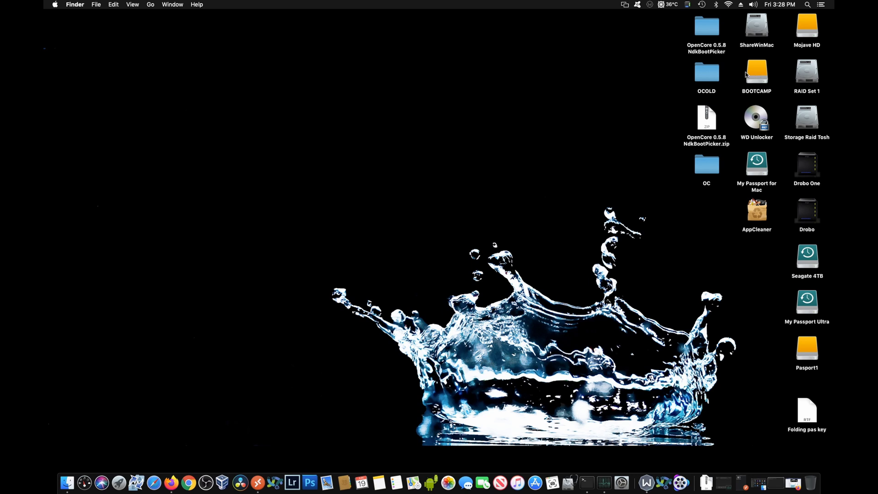
mouse_move(625, 209)
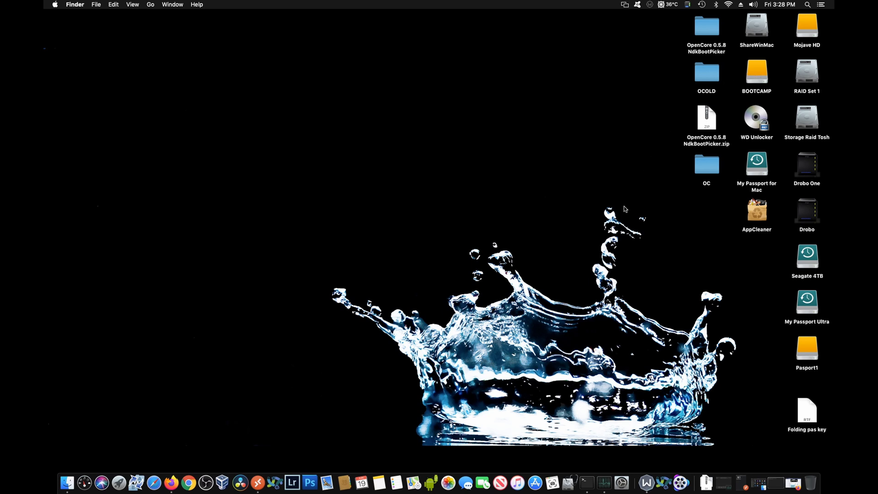
mouse_move(680, 482)
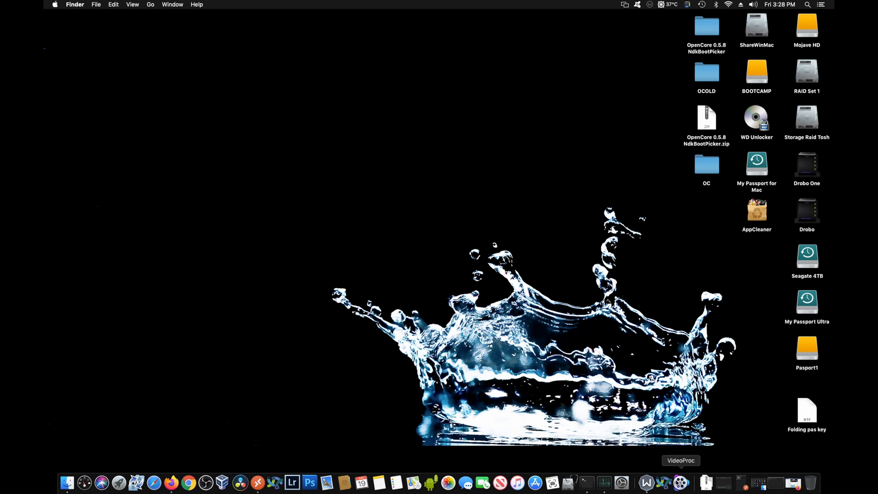
Launch VideoProc, check Hardware Info showing H264/HEVC acceleration unavailable, and close Settings
left_click(680, 482)
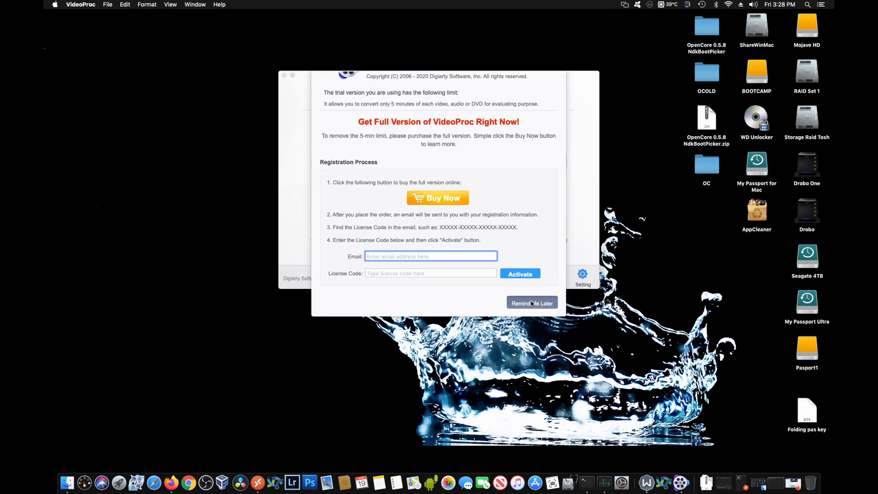
left_click(583, 277)
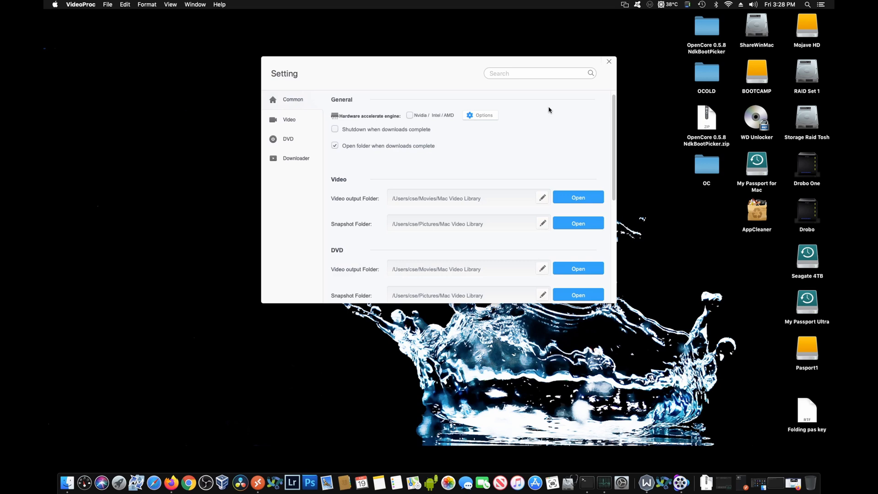
left_click(479, 115)
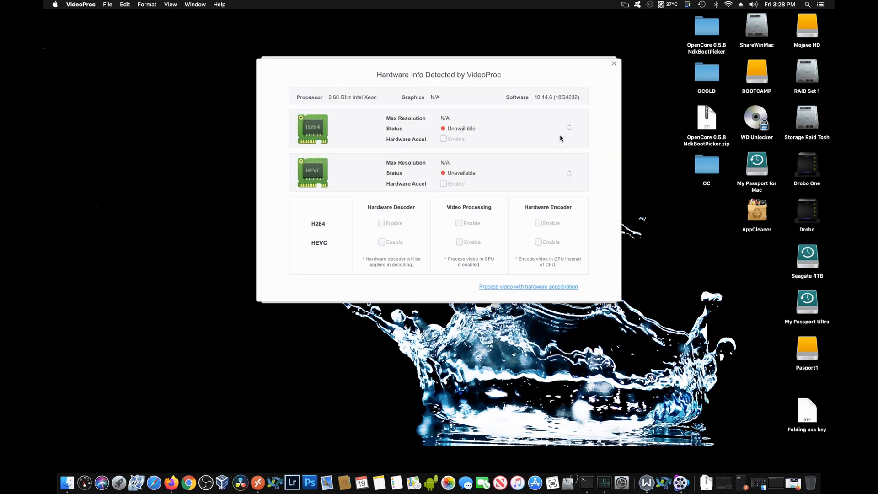
mouse_move(353, 139)
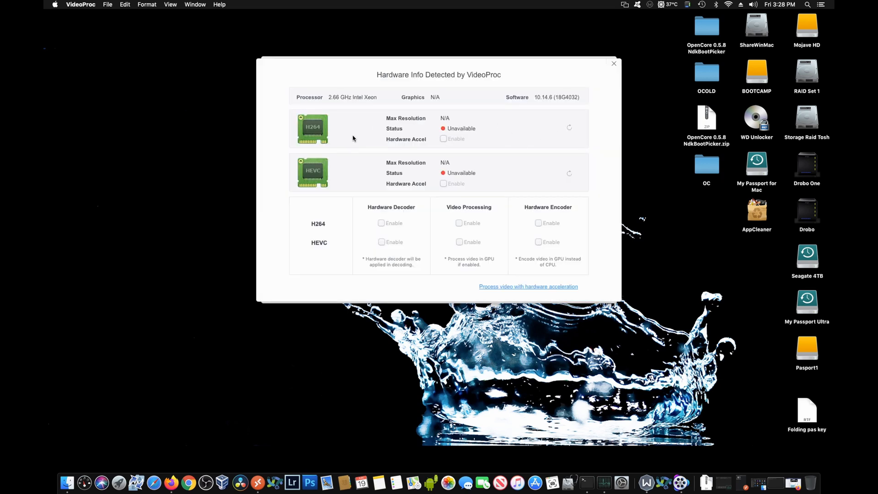
mouse_move(439, 126)
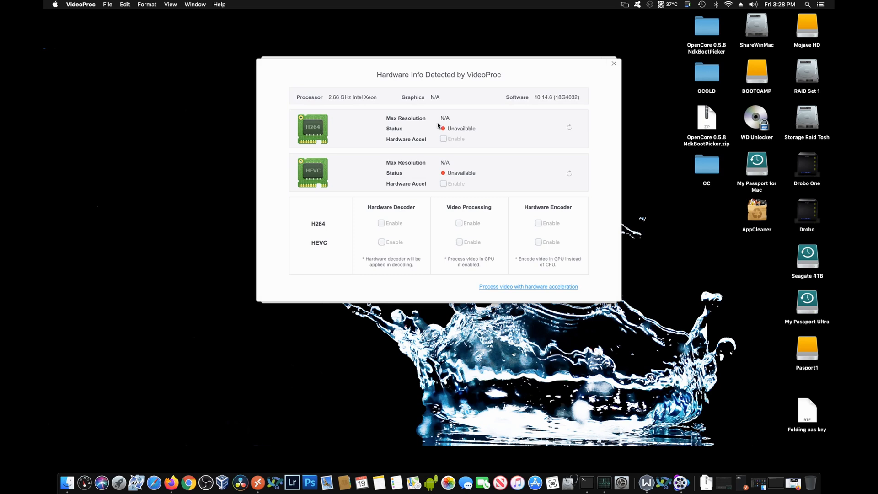
mouse_move(310, 177)
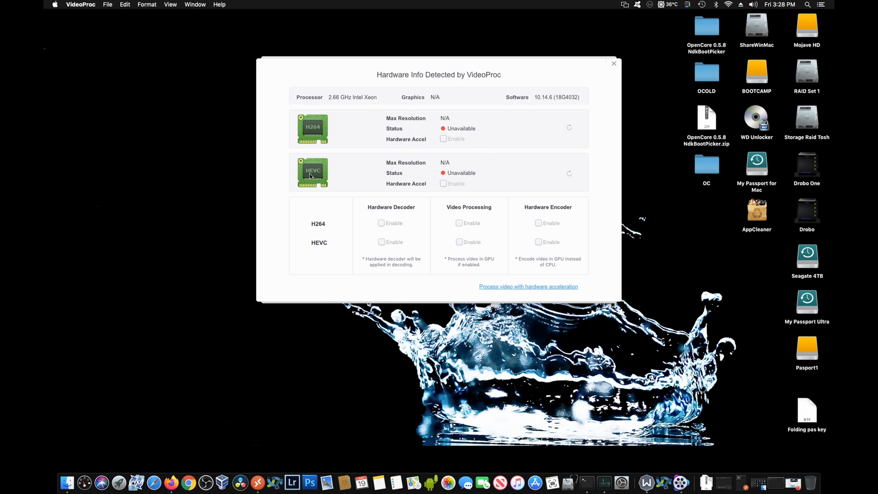
mouse_move(478, 177)
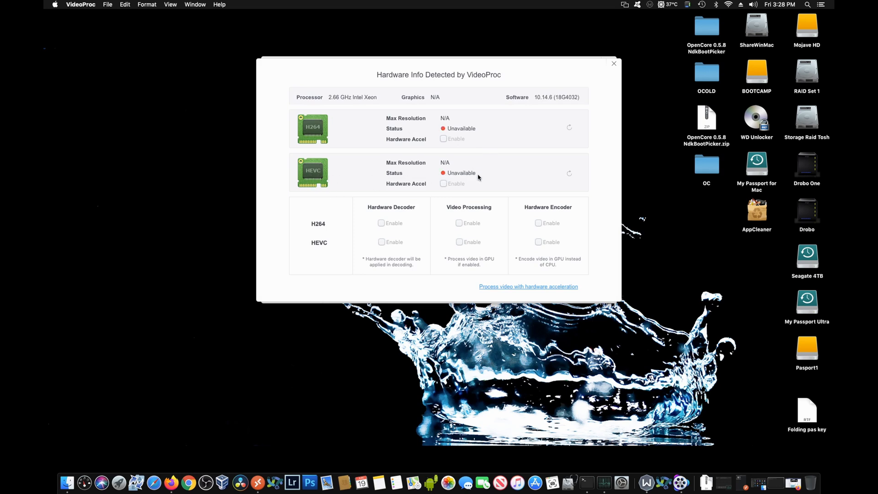
mouse_move(557, 55)
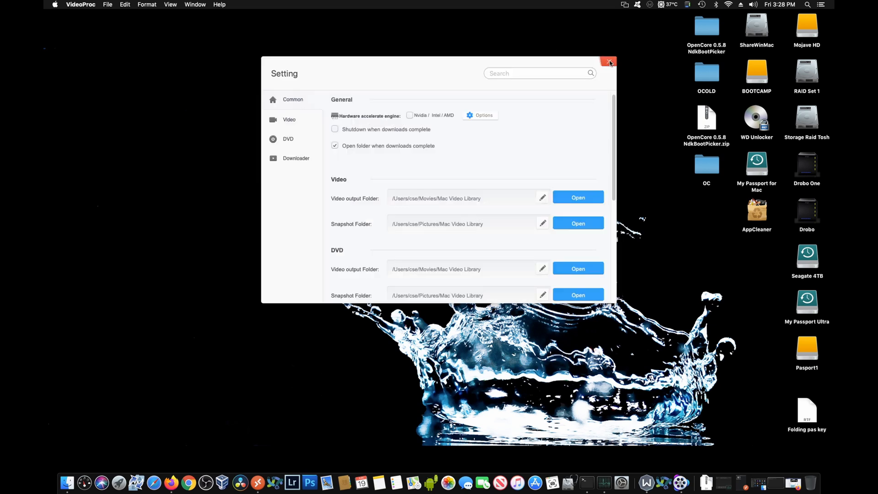
left_click(610, 62)
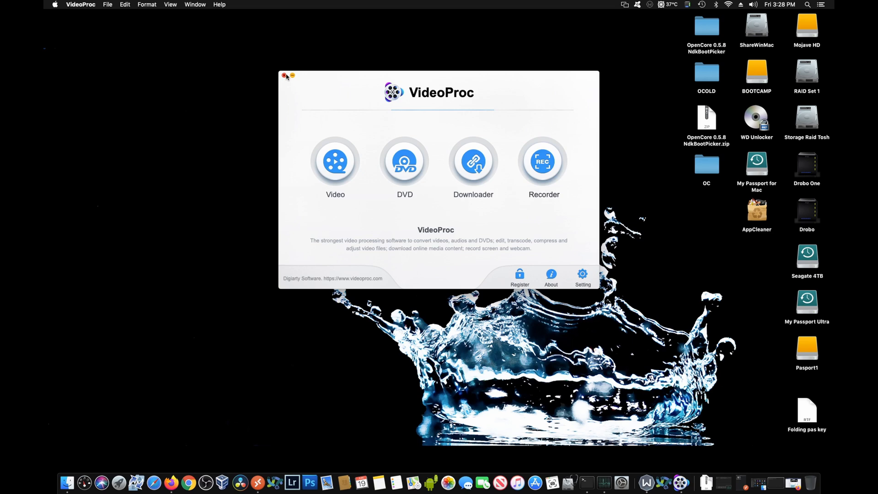
Quit VideoProc by closing its main window
left_click(284, 76)
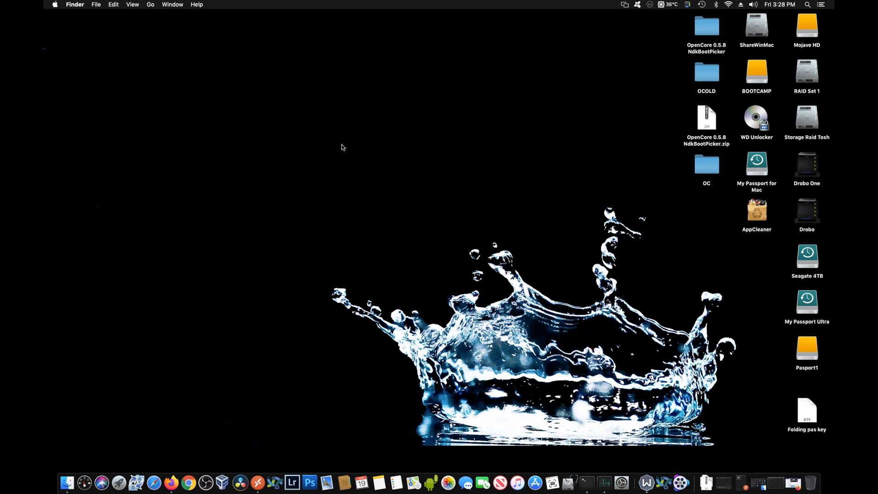
mouse_move(45, 253)
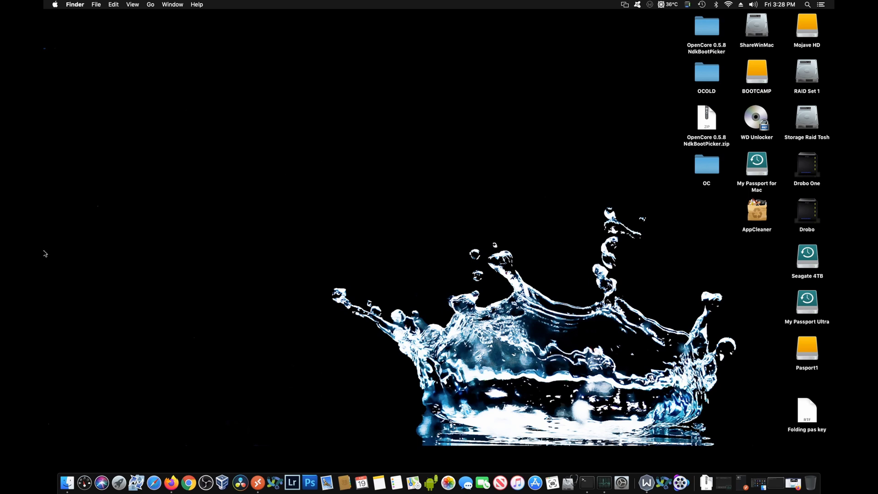
mouse_move(45, 314)
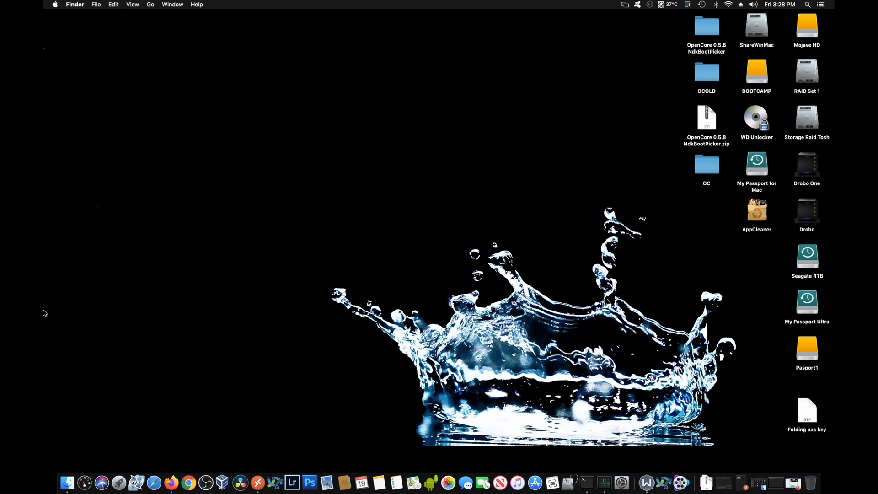
mouse_move(94, 255)
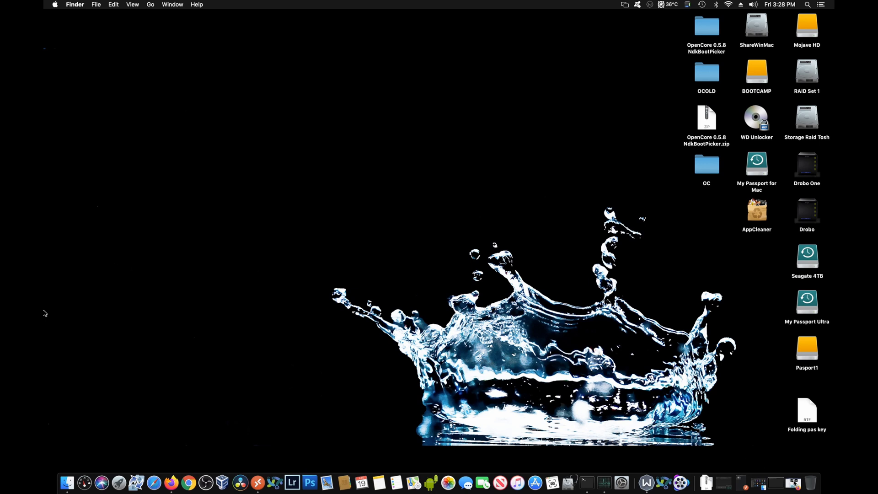
mouse_move(810, 484)
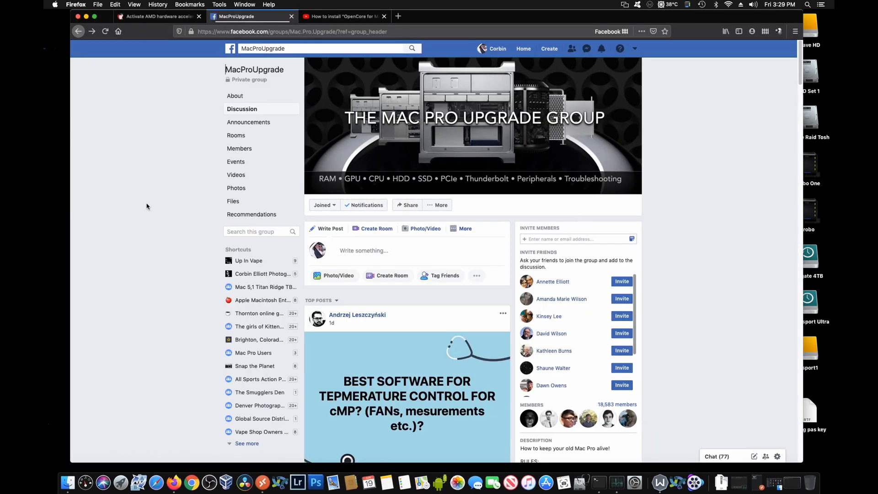
Search the MacProUpgrade group for Martin Lo's OpenCore 0.5.8 posts
scroll("down", 3)
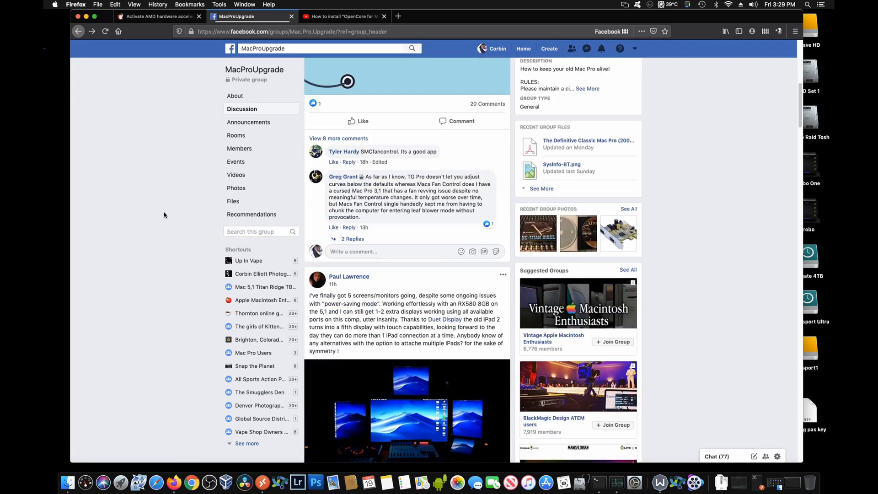
scroll("down", 3)
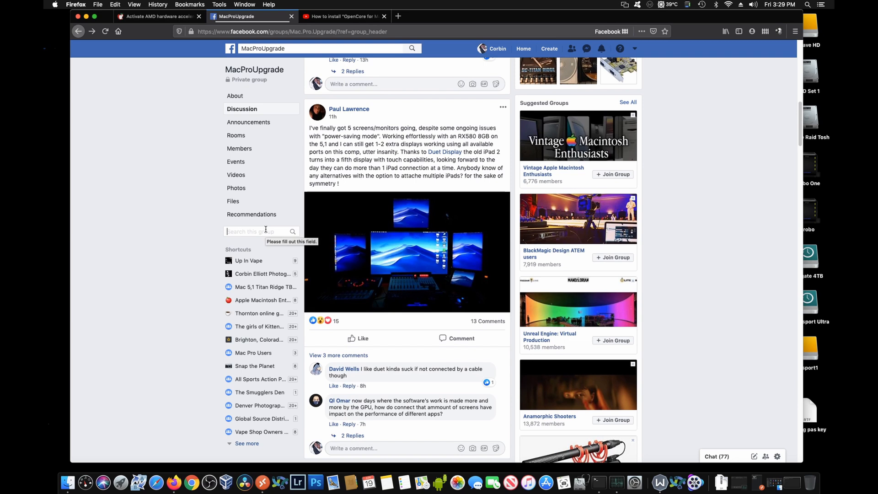
type("Mar")
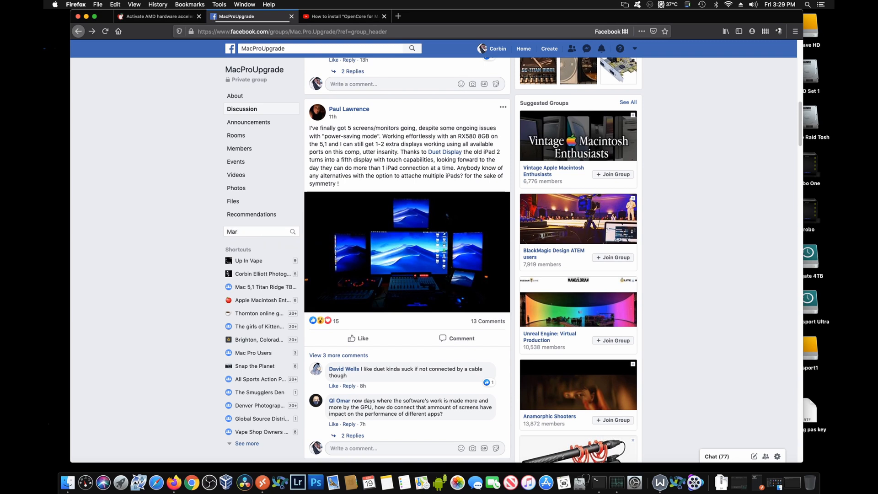
type("tin")
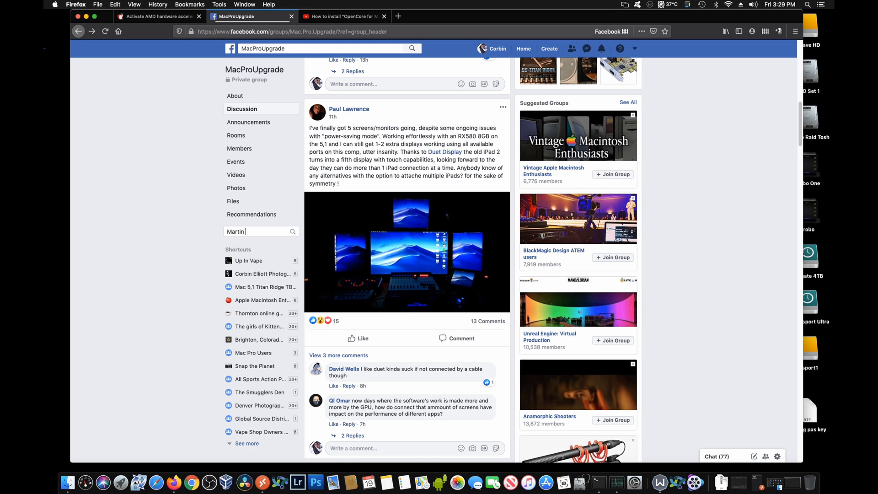
type("Lo")
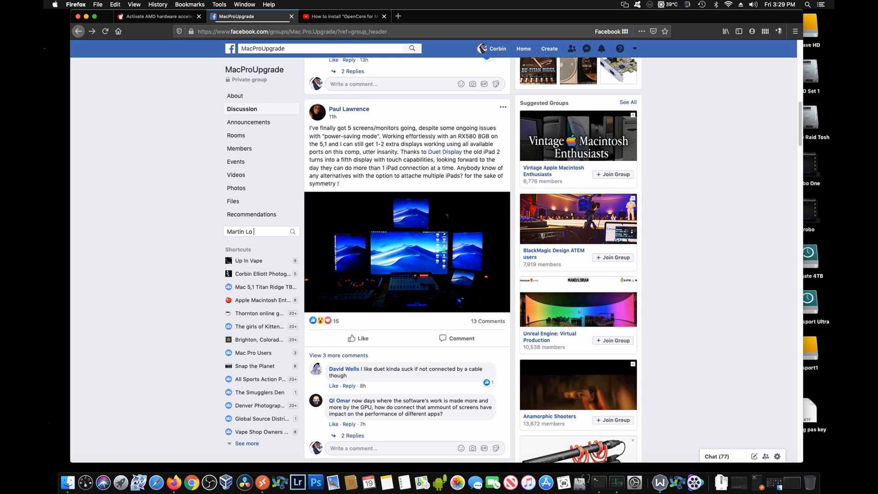
type("O")
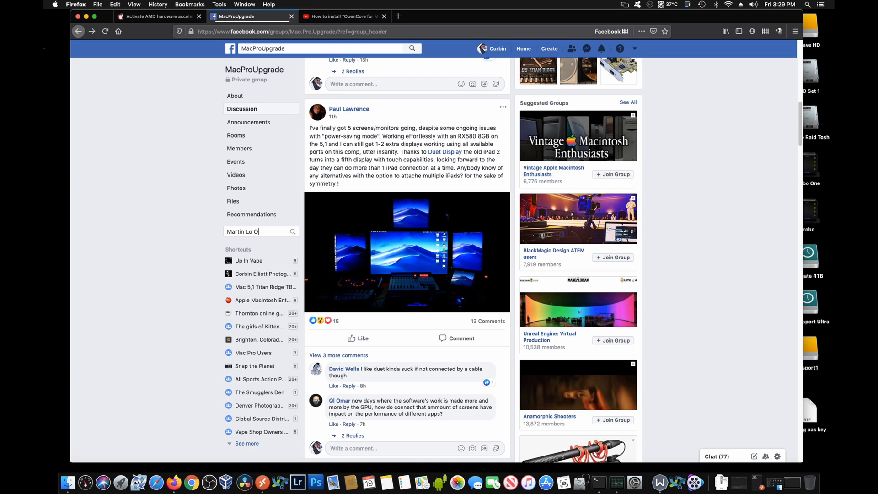
type("penCore 0")
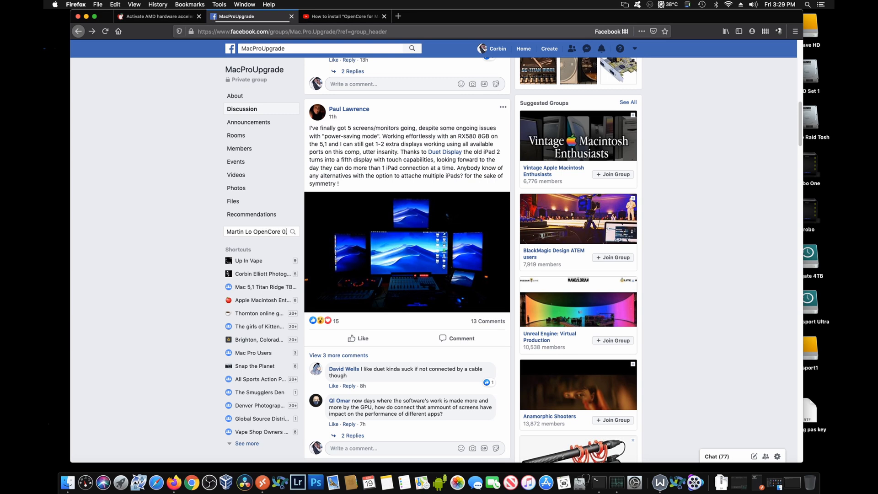
type(".5.8")
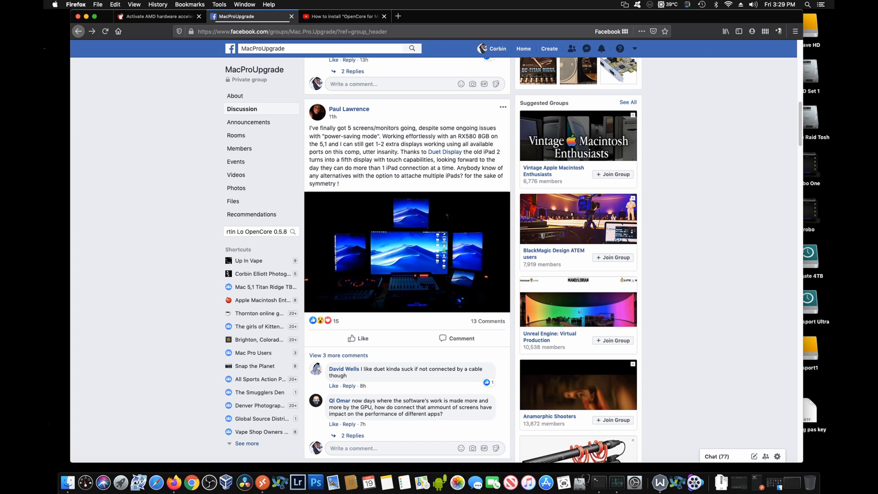
left_click(293, 231)
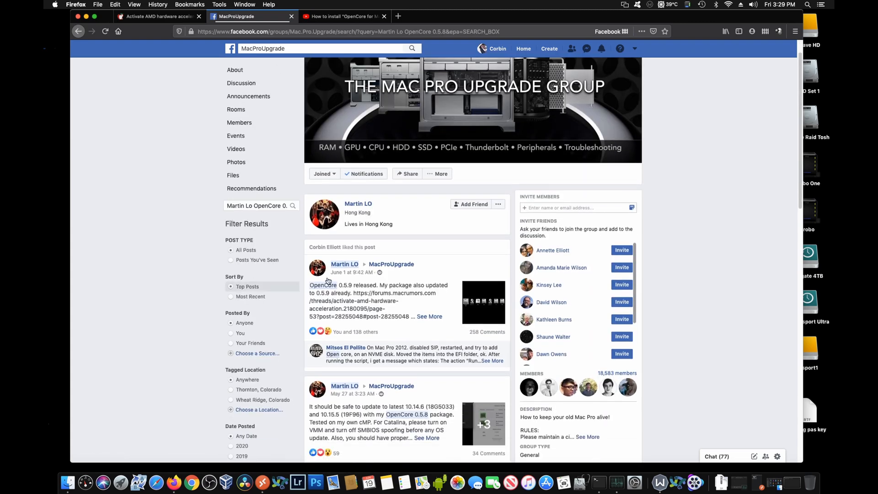
mouse_move(346, 296)
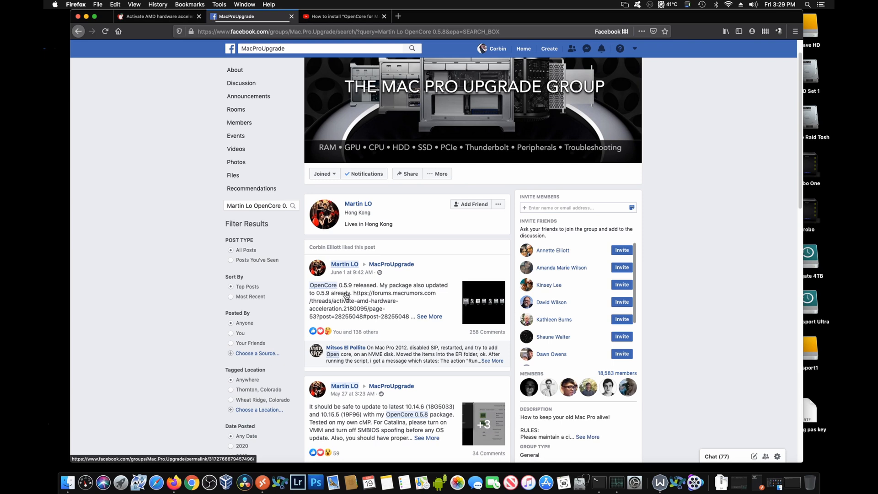
mouse_move(354, 292)
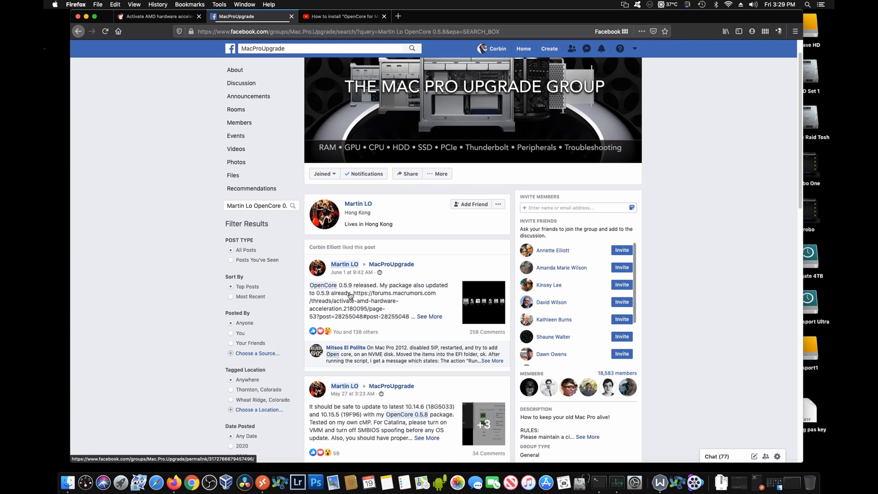
Follow the OpenCore 0.5.9 post's link to the MacRumors HWAccel guide thread
left_click(158, 15)
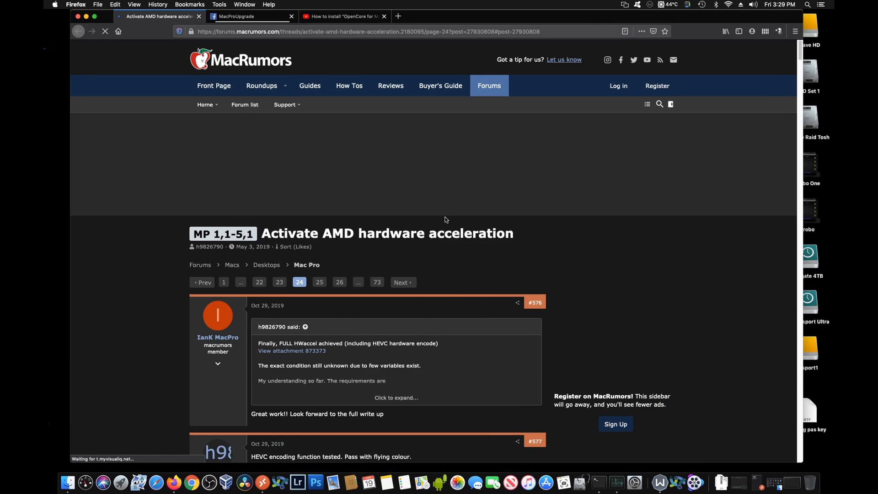
left_click(250, 17)
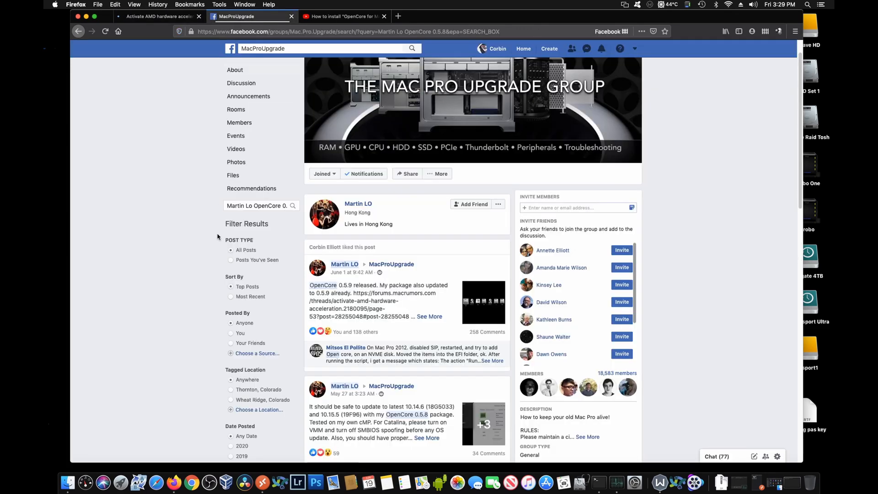
scroll("down", 3)
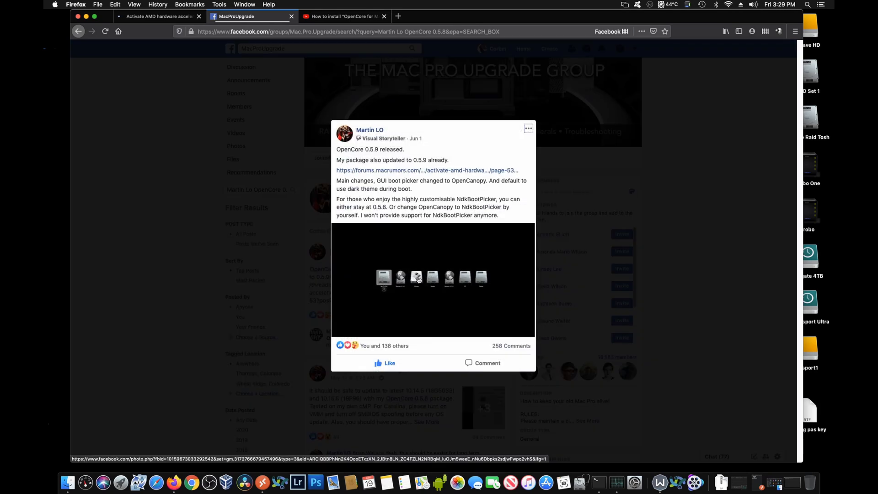
mouse_move(441, 192)
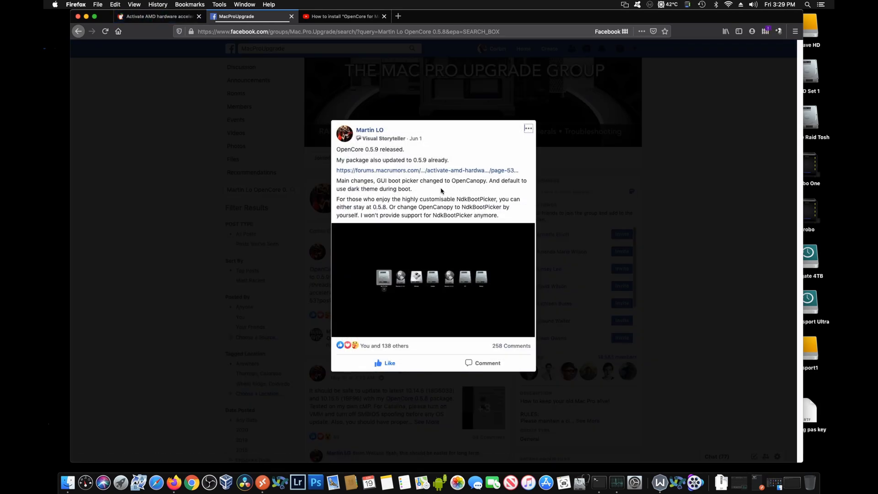
double_click(469, 181)
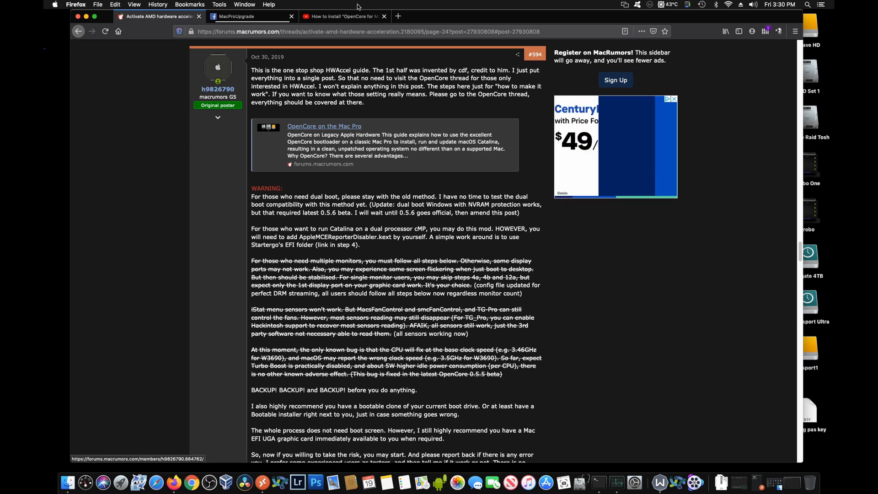
Switch to the 'How to install OpenCore for Mac Pro' video and view its comments
left_click(344, 16)
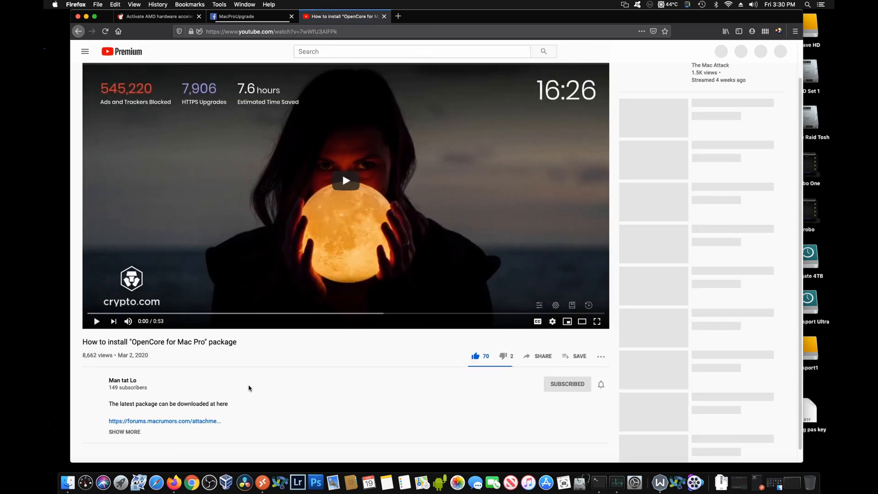
scroll("down", 3)
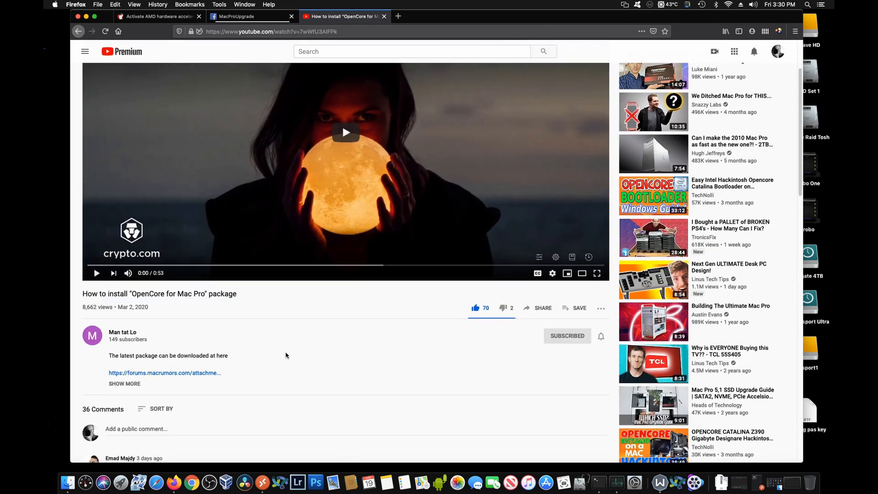
scroll("down", 3)
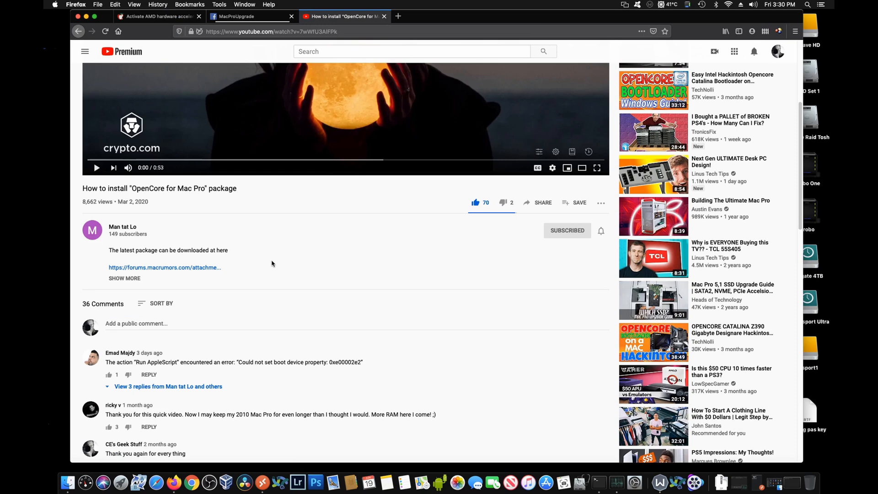
mouse_move(203, 251)
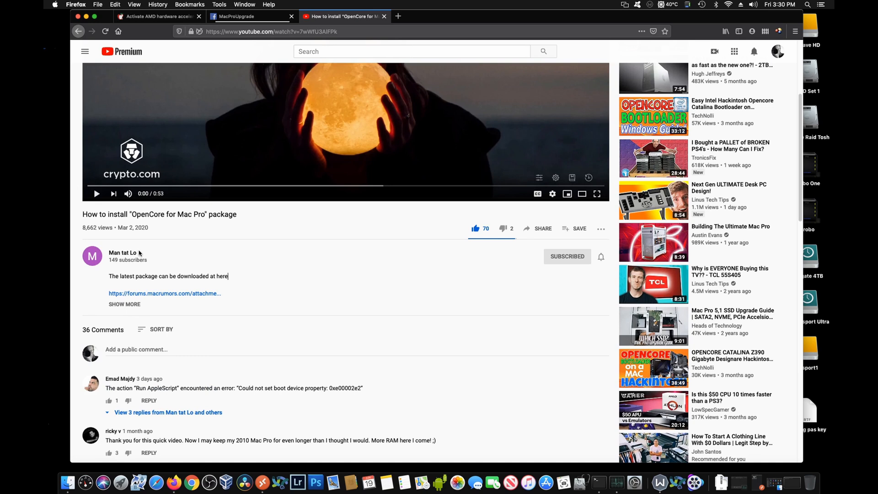
mouse_move(142, 253)
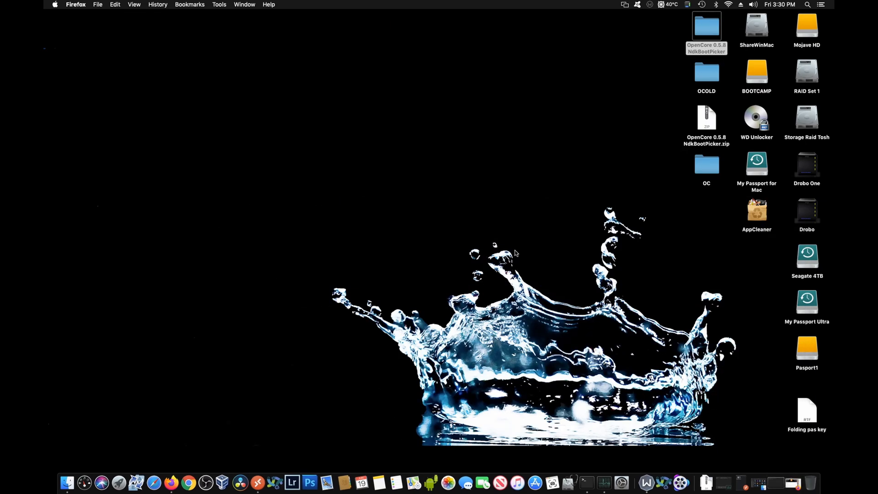
mouse_move(586, 482)
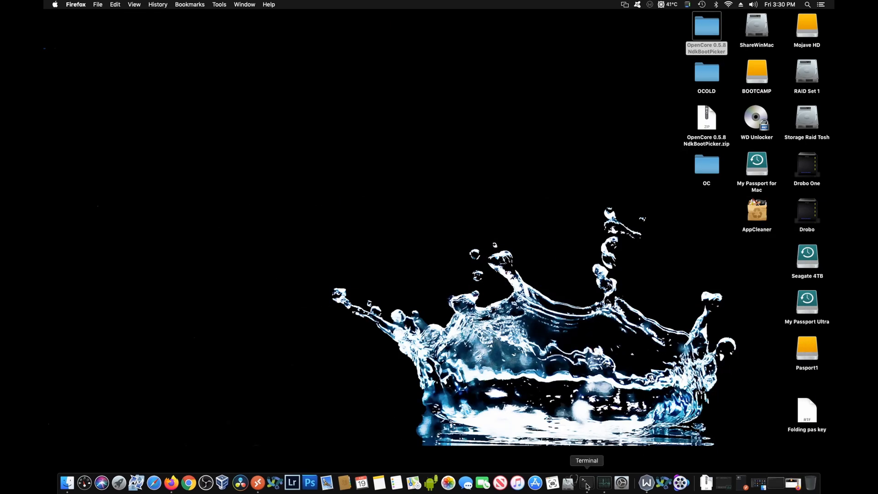
Run 'csrutil status' in Terminal, confirm SIP is disabled, then close Terminal
left_click(586, 482)
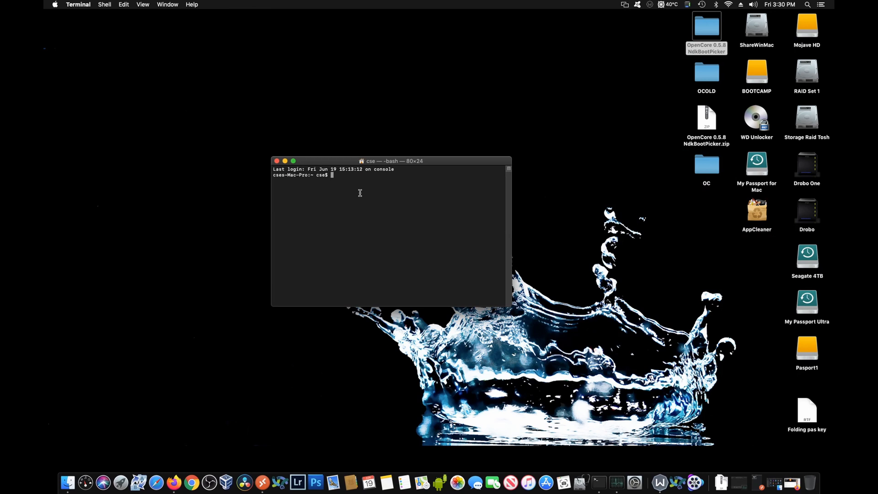
mouse_move(45, 178)
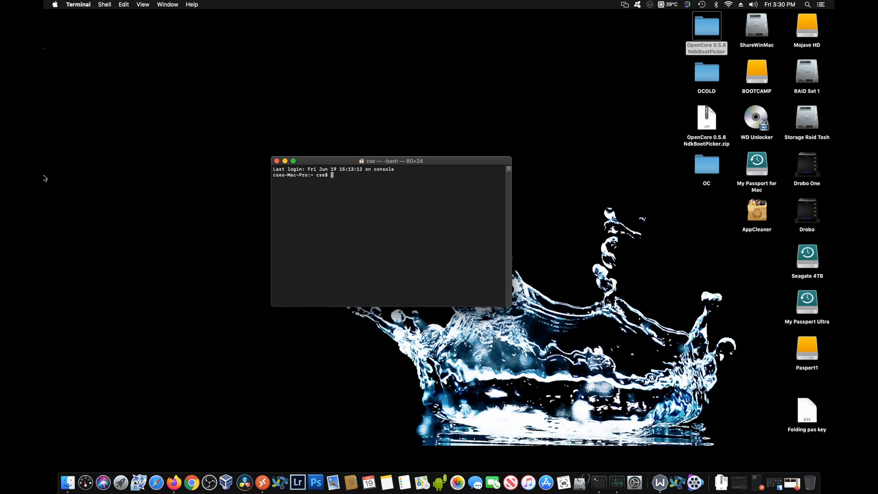
mouse_move(378, 185)
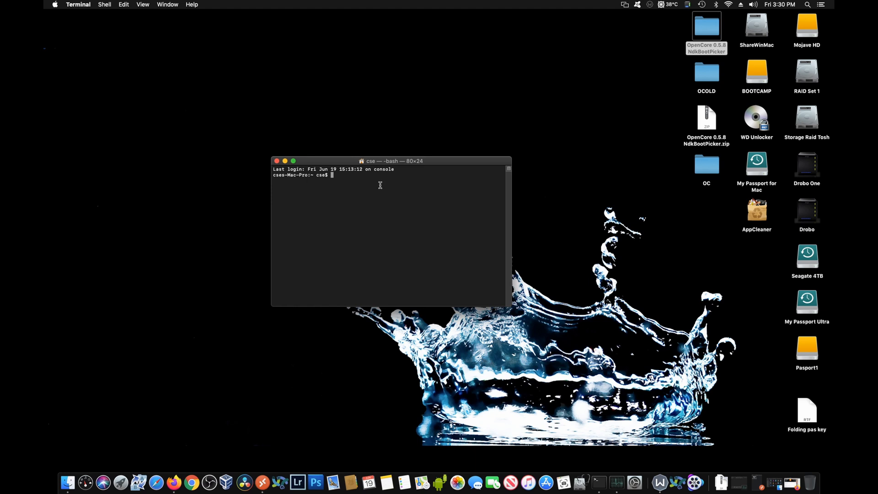
type("cr")
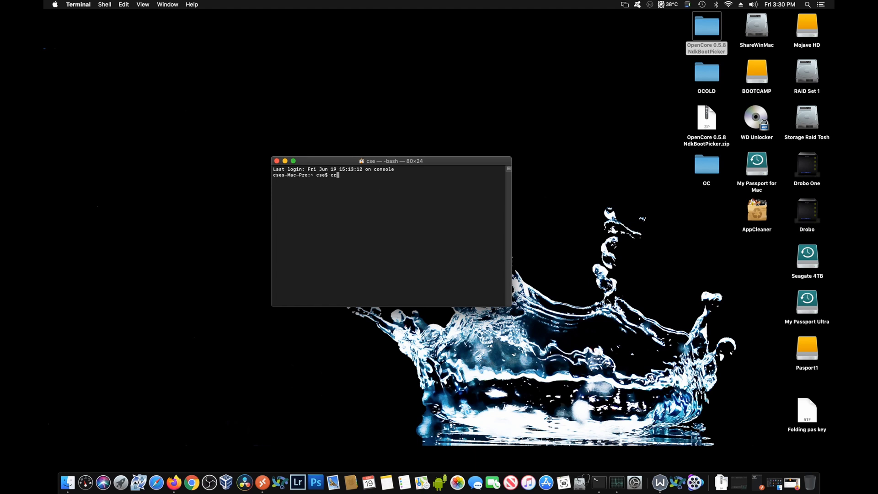
type("sru")
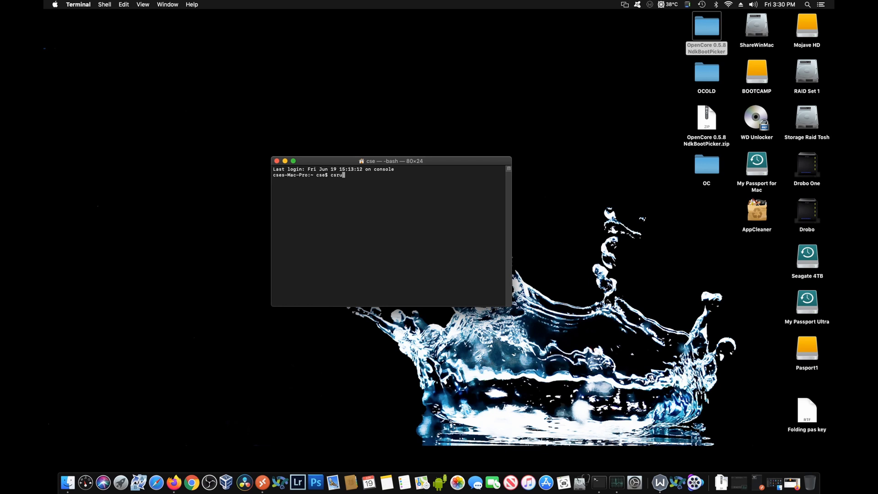
type("til sta")
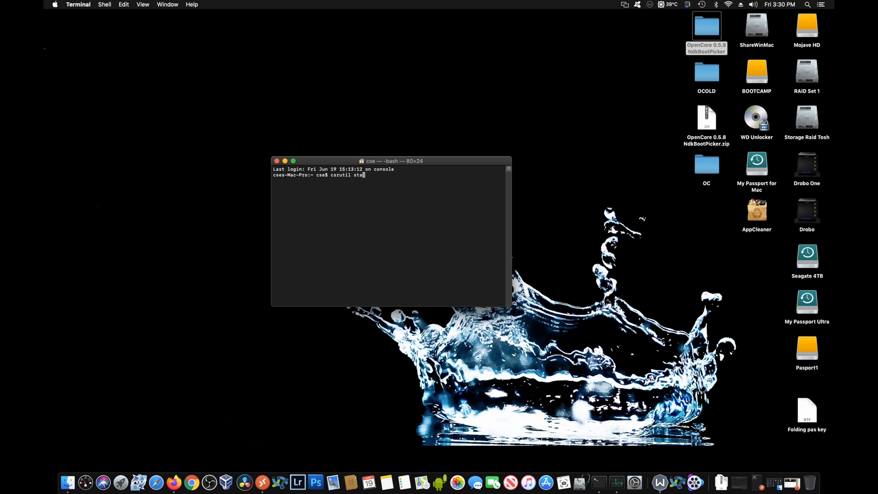
type("tus")
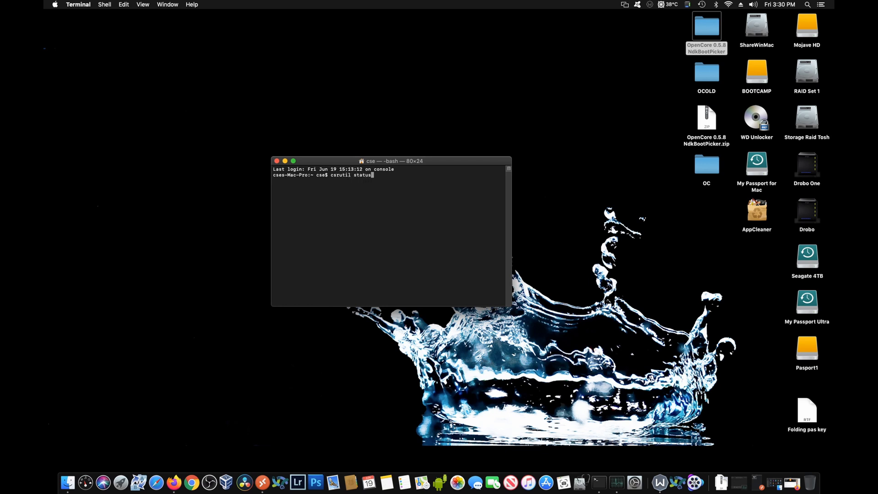
key("Return")
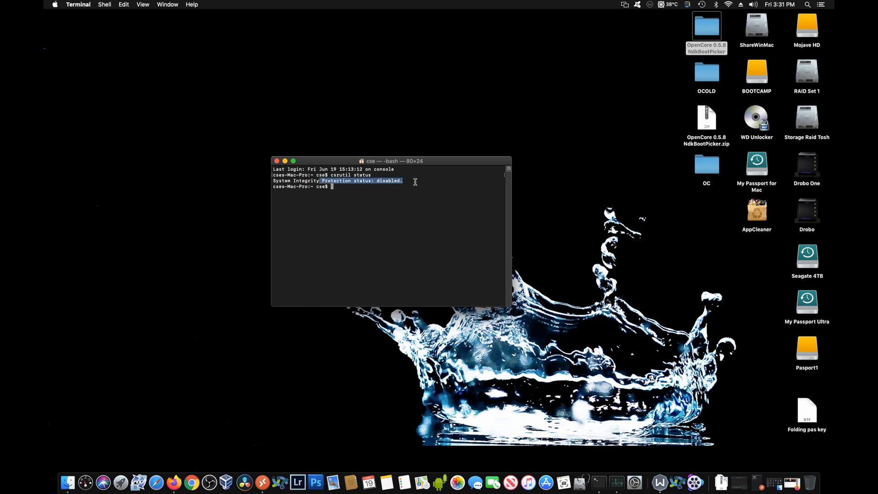
mouse_move(259, 164)
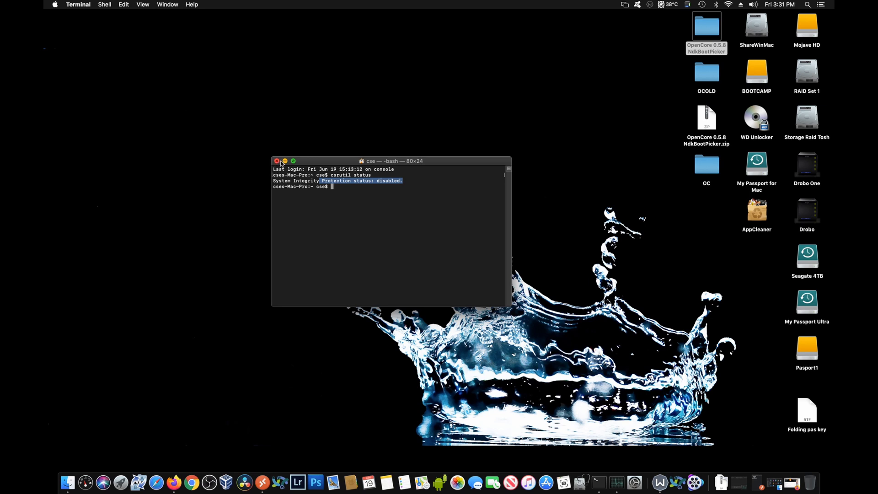
left_click(277, 162)
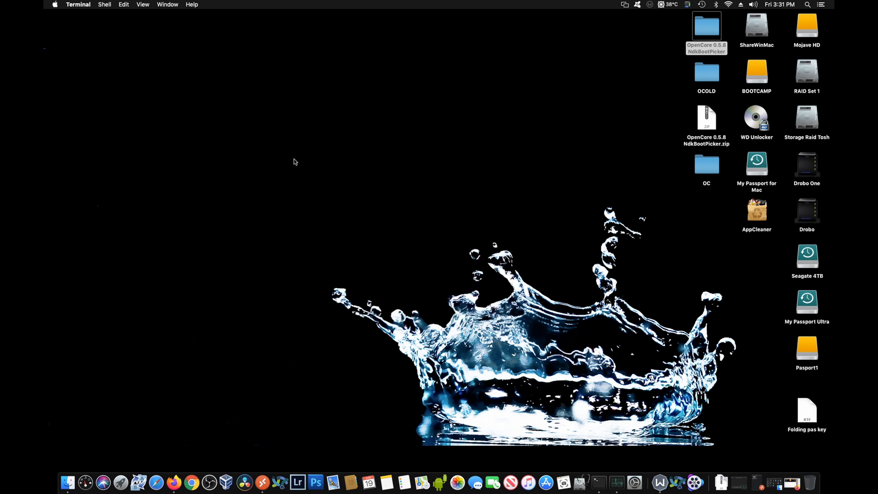
mouse_move(707, 107)
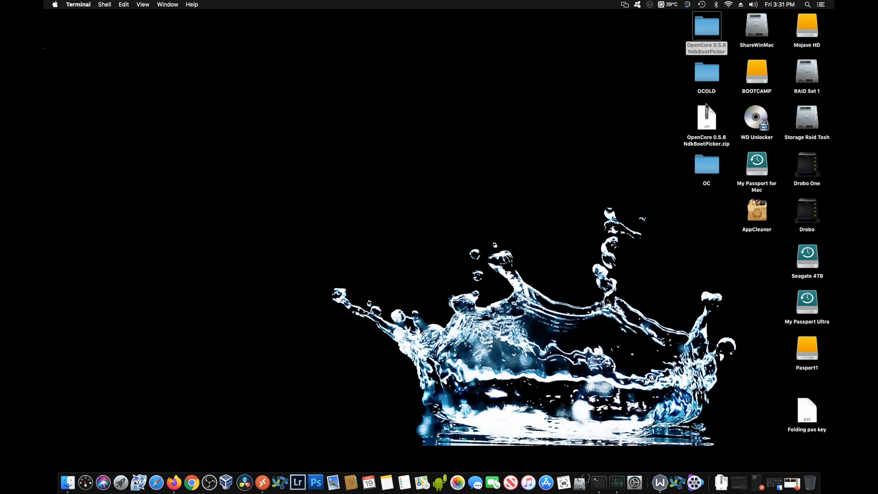
Browse the OpenCore 0.5.8 NdkBootPicker folder and its EFI subfolder, then launch Clover Configurator
left_click(706, 117)
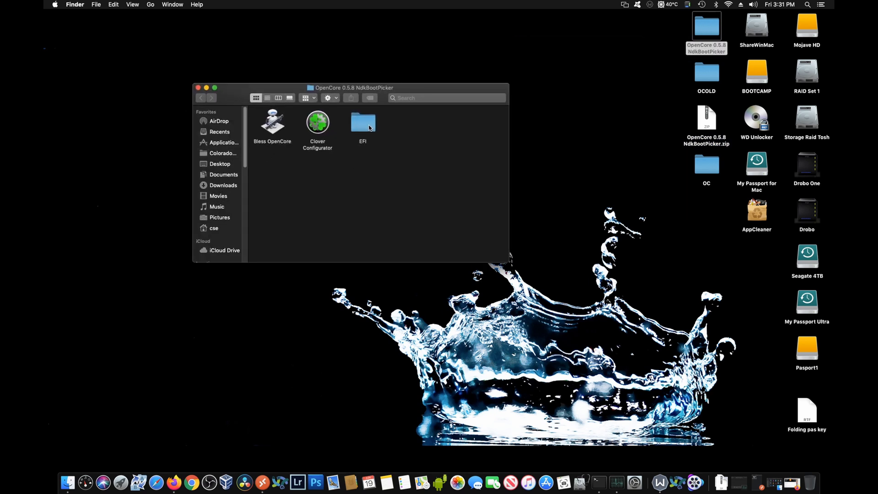
left_click(363, 122)
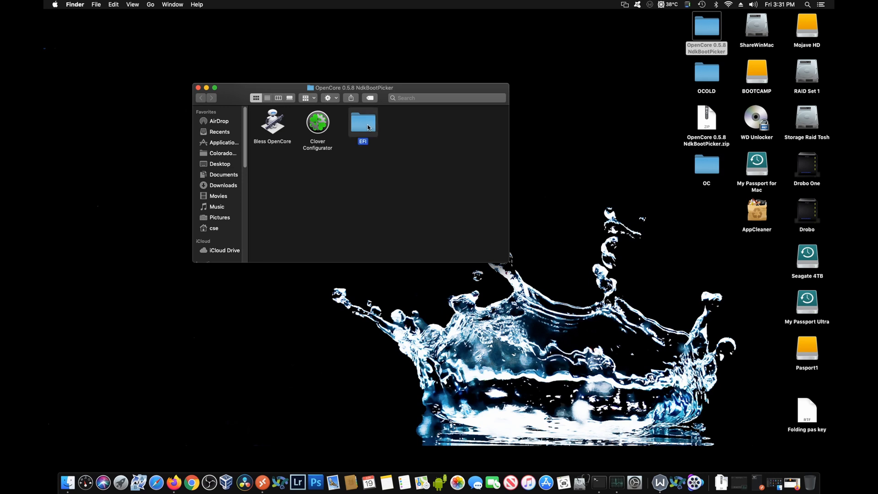
double_click(363, 122)
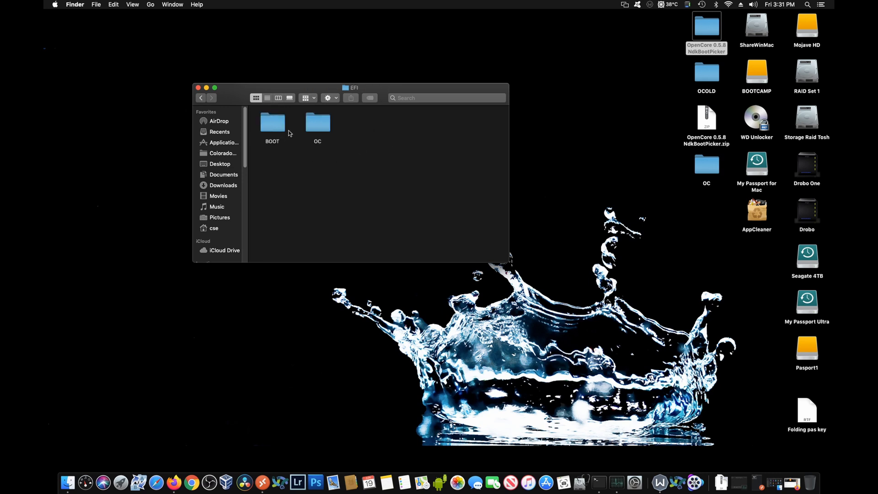
left_click(201, 97)
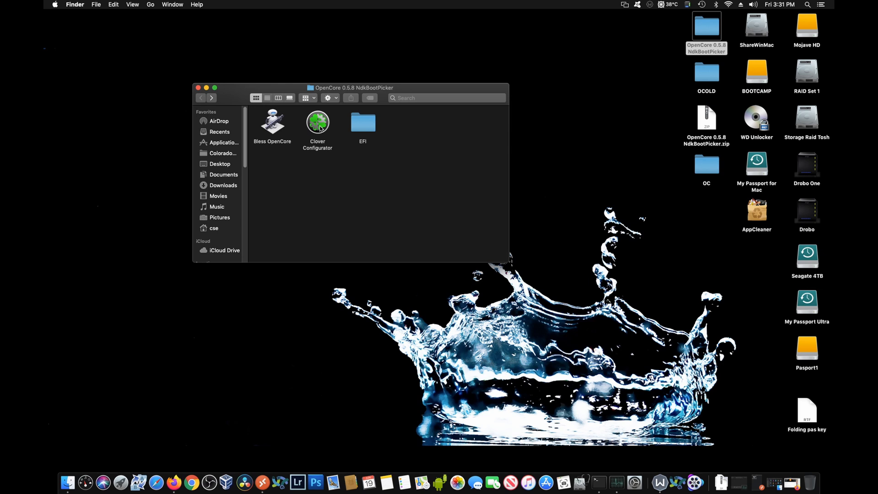
right_click(318, 121)
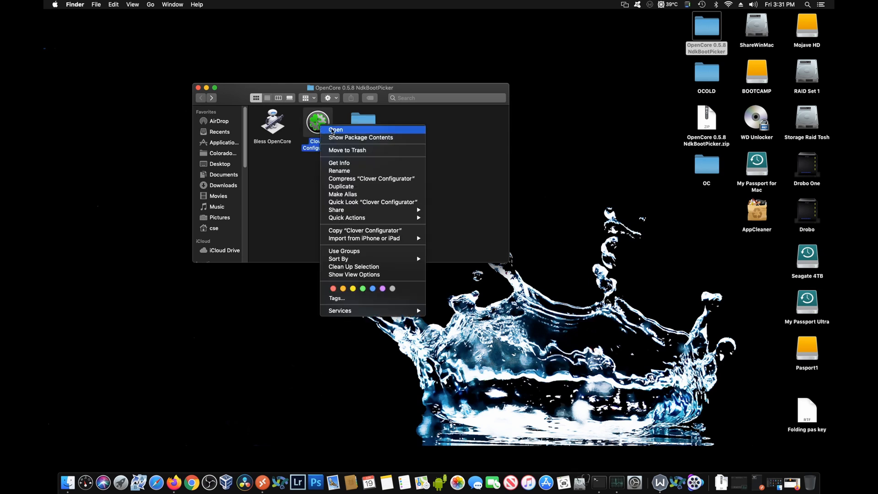
left_click(336, 130)
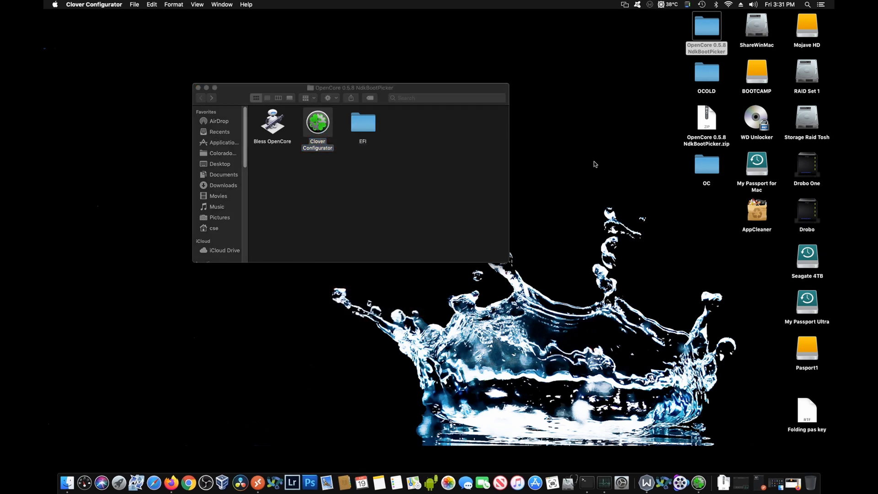
mouse_move(600, 206)
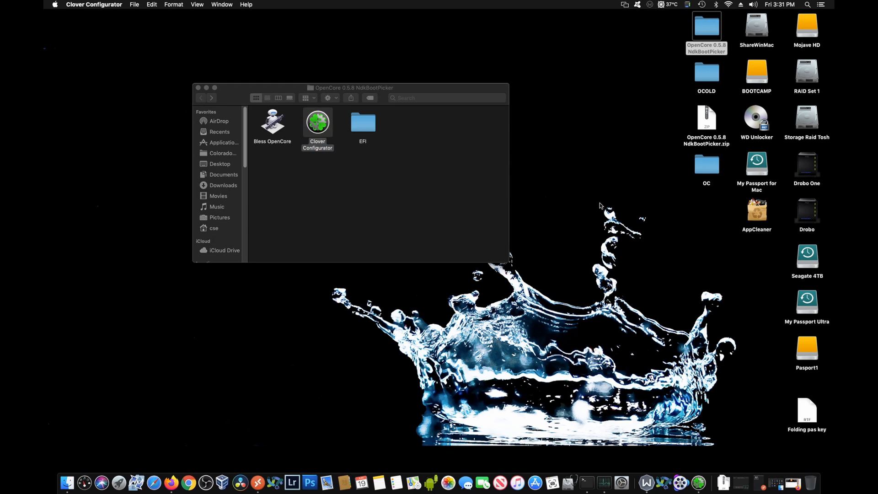
Open the Mount EFI tool and mount the EFI partition on Mojave HD
double_click(317, 122)
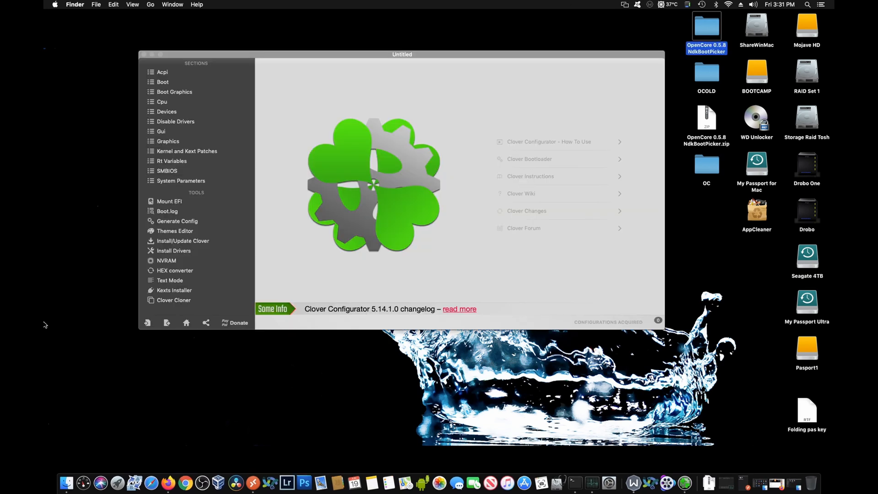
left_click(170, 201)
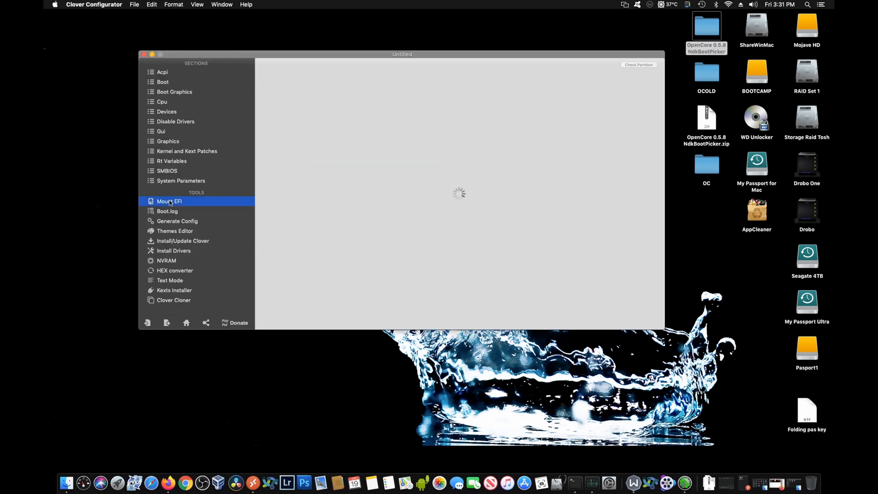
left_click(170, 201)
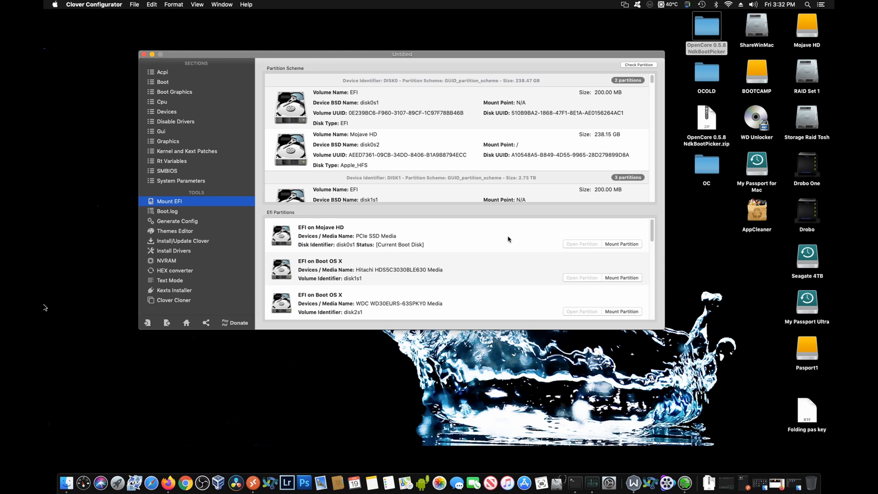
scroll("down", 3)
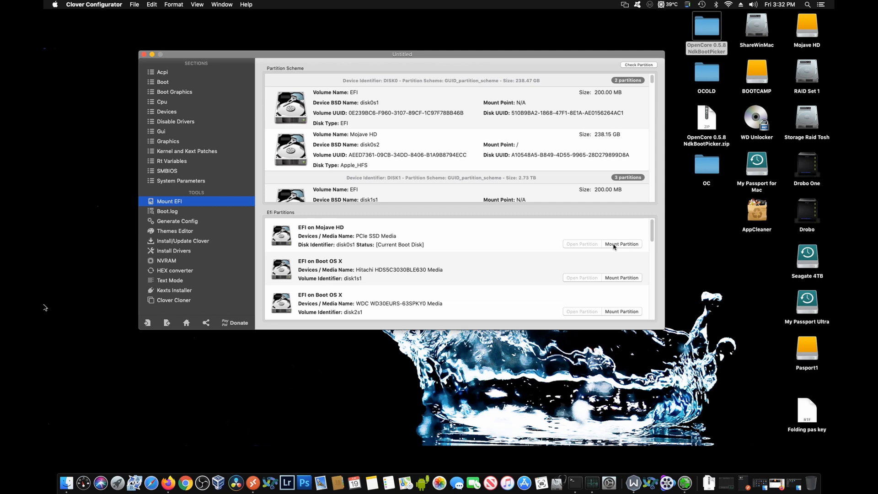
mouse_move(342, 232)
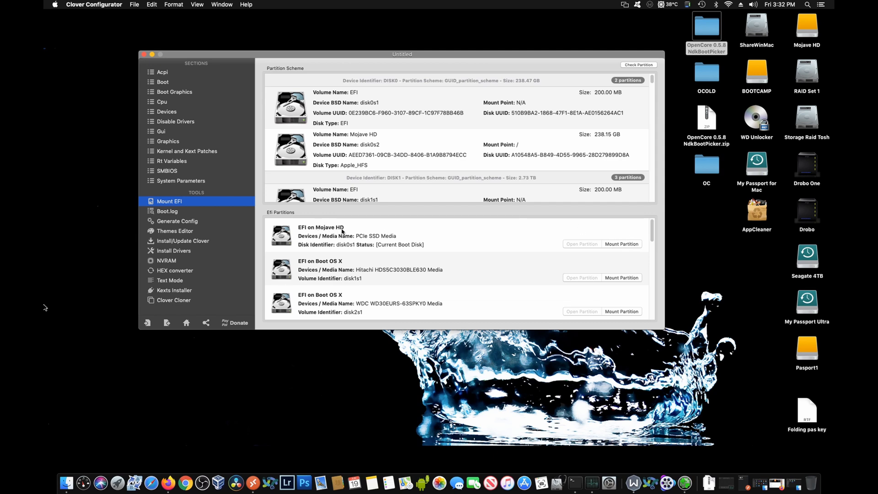
mouse_move(621, 245)
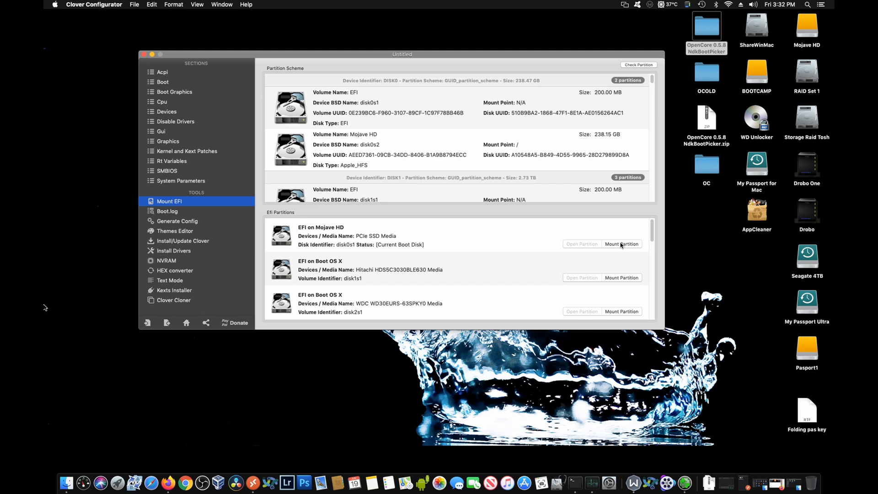
mouse_move(614, 234)
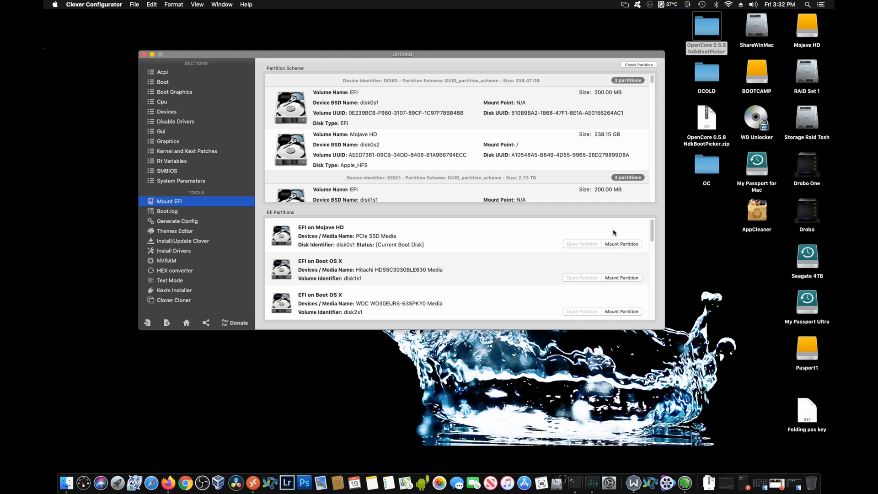
mouse_move(617, 244)
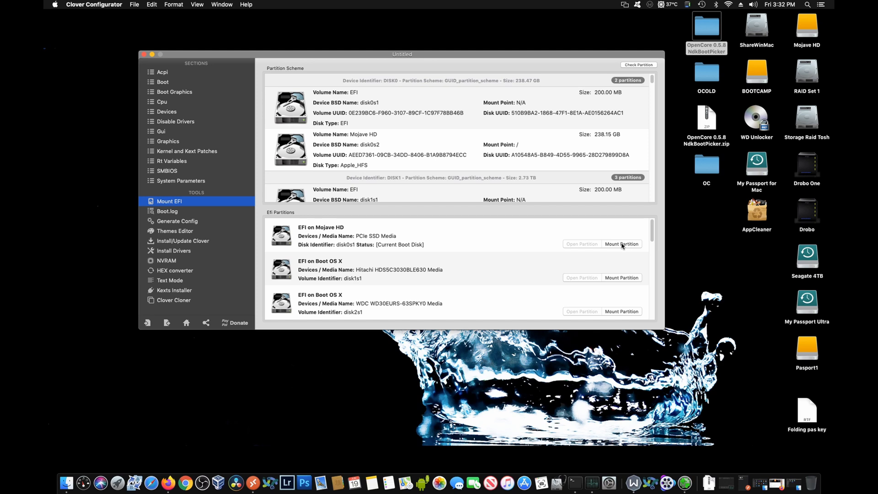
left_click(622, 244)
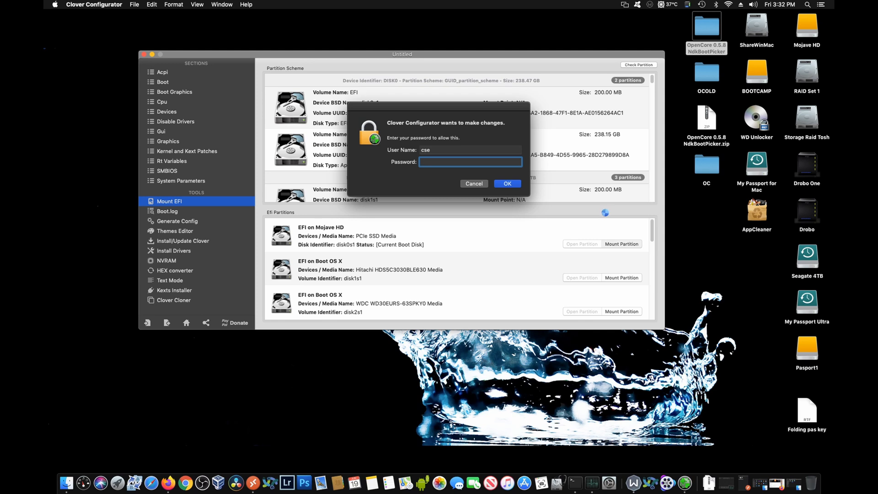
Authenticate with the admin password and open Mojave HD's mounted EFI partition in Finder
type("password")
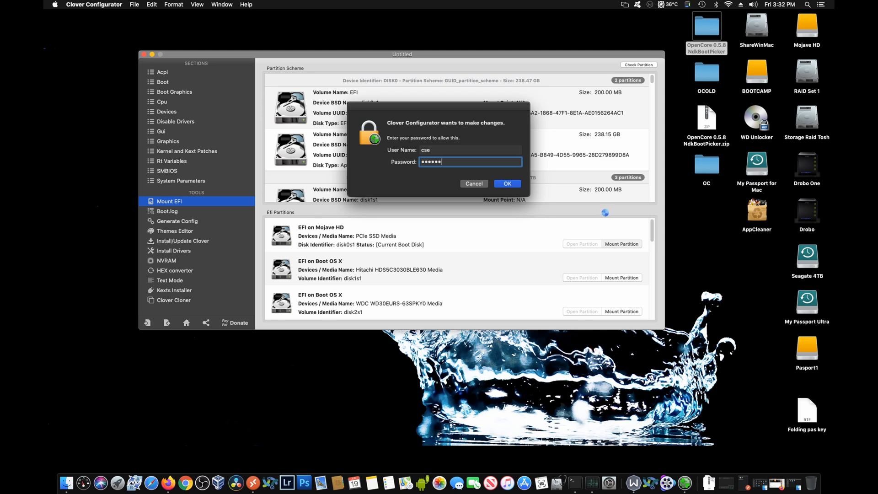
left_click(507, 184)
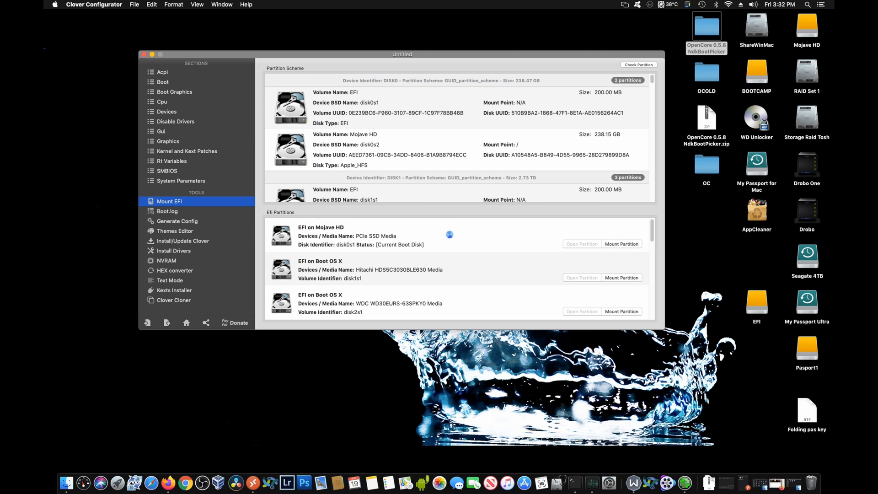
left_click(622, 244)
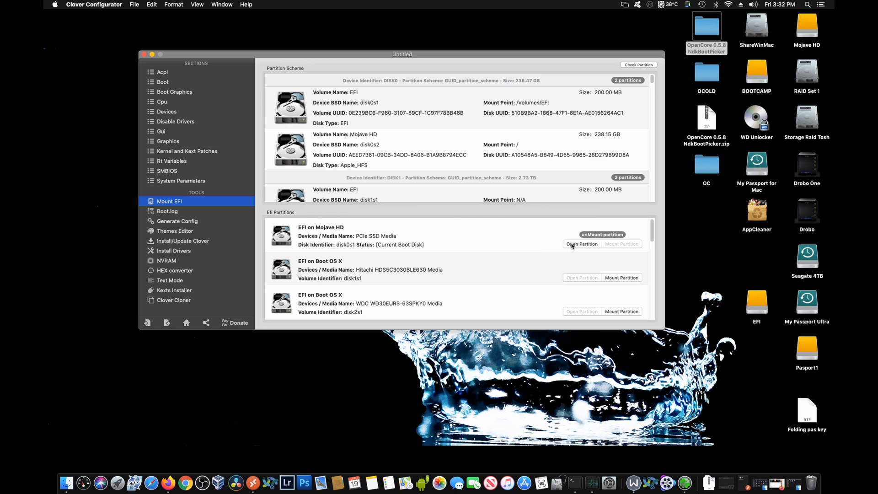
left_click(582, 244)
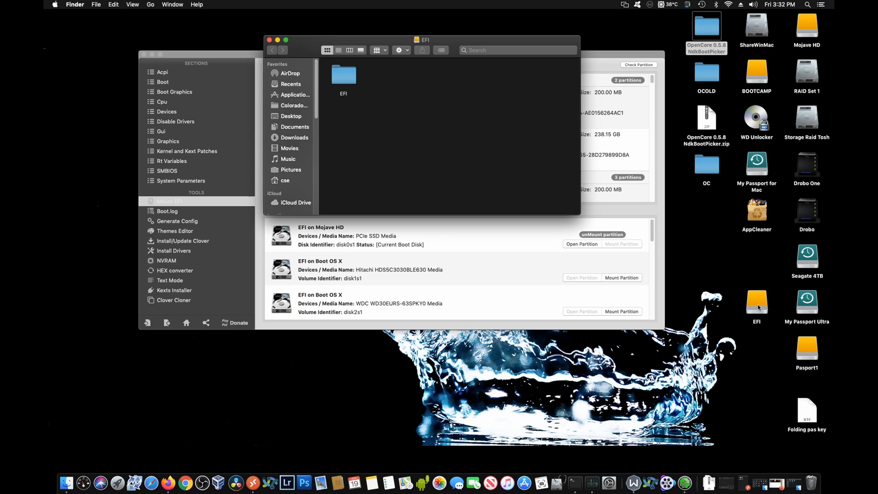
mouse_move(380, 95)
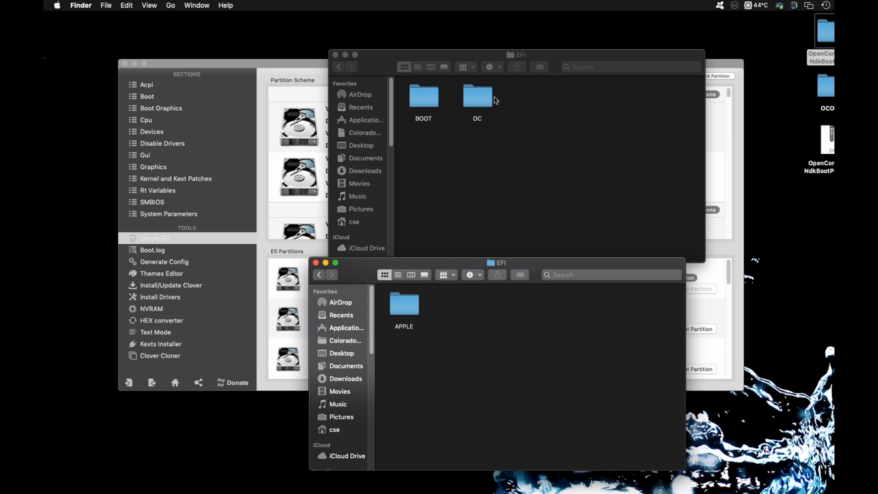
Select the OC folder and Clover Configurator, then bring up Bless OpenCore's launch menu
left_click(422, 95)
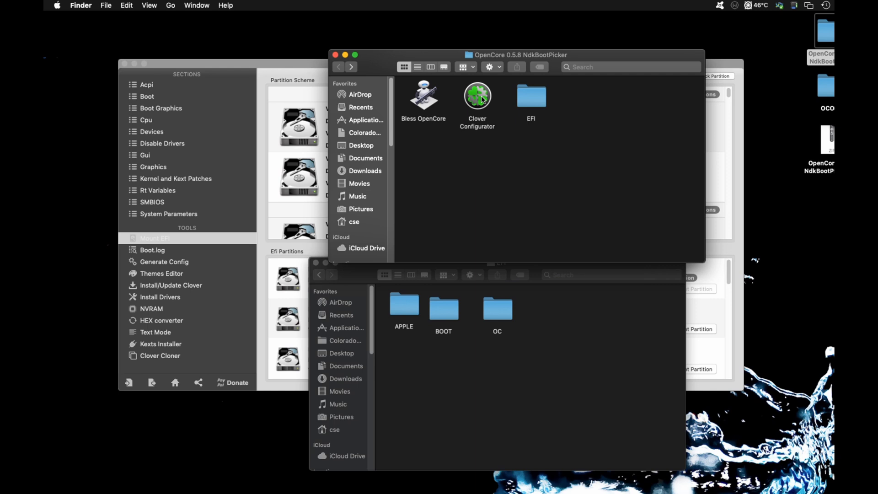
left_click(478, 96)
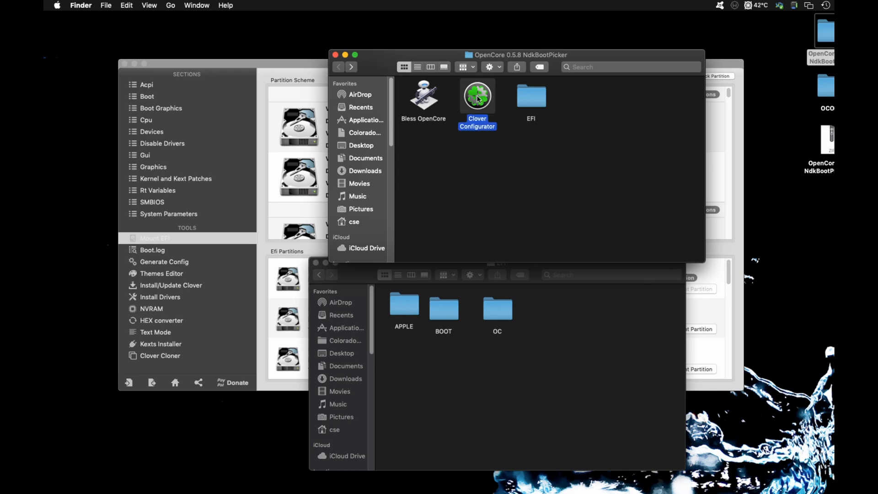
right_click(423, 95)
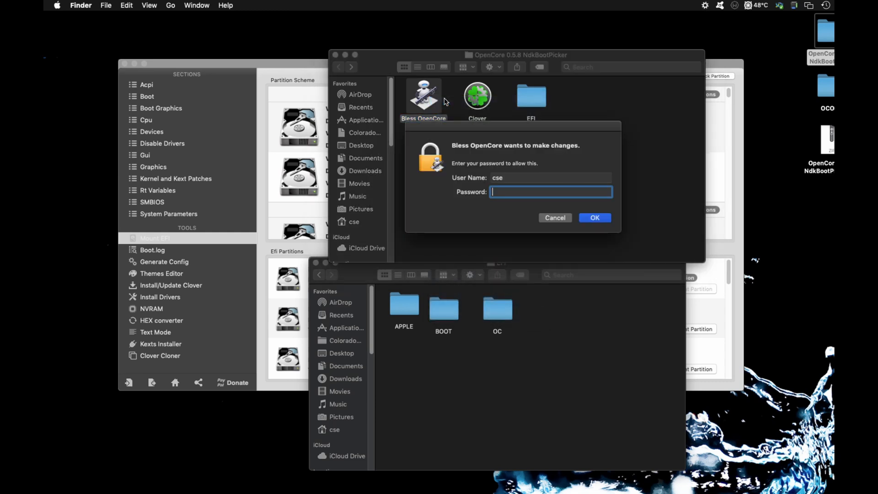
mouse_move(448, 116)
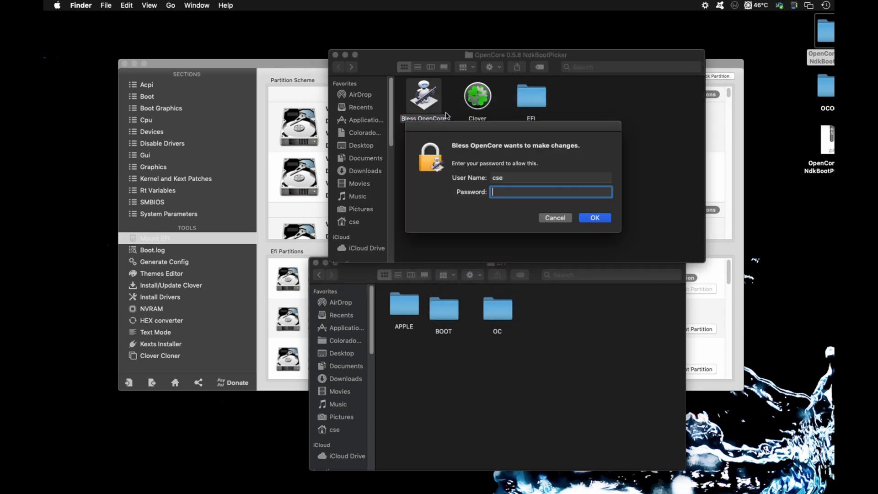
Authorise Bless OpenCore with the administrator password so it can bless the EFI
type("password")
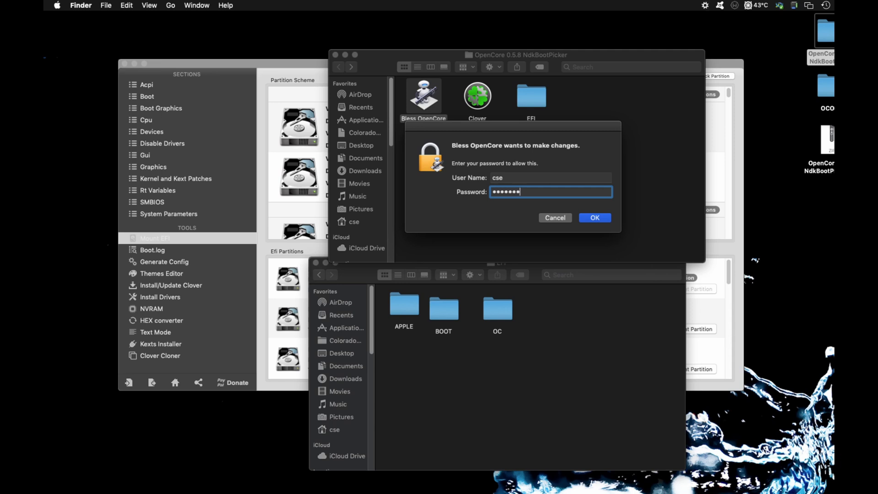
left_click(595, 217)
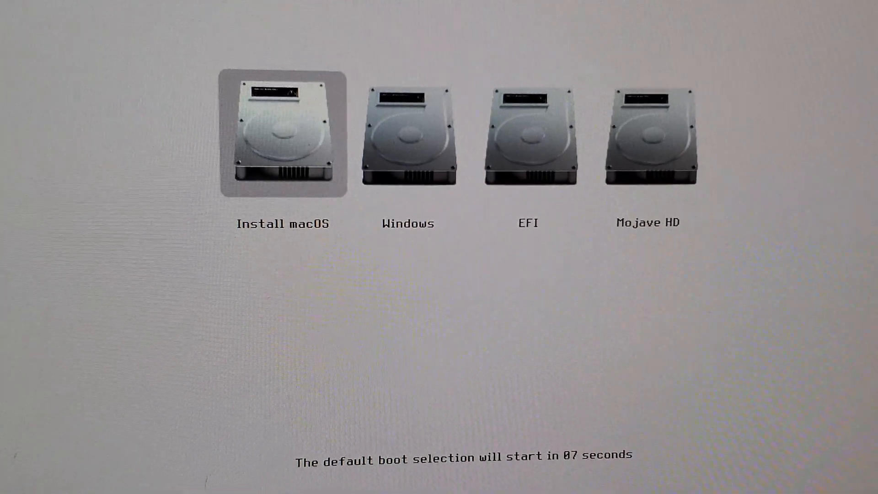
Pick the startup disk in the OpenCore boot picker to boot into macOS
key("right")
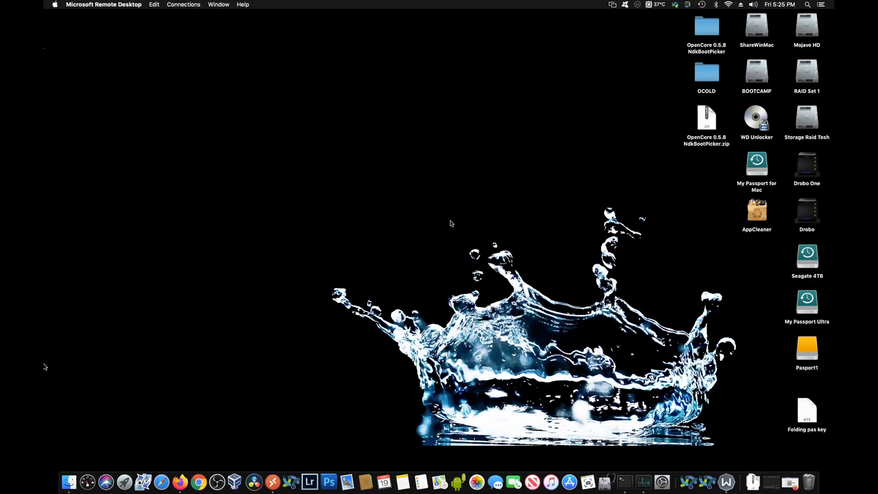
mouse_move(832, 29)
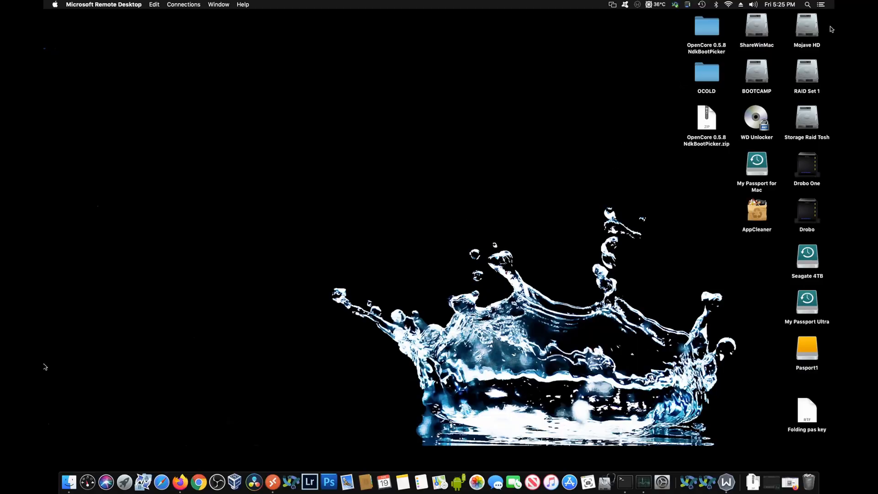
mouse_move(761, 82)
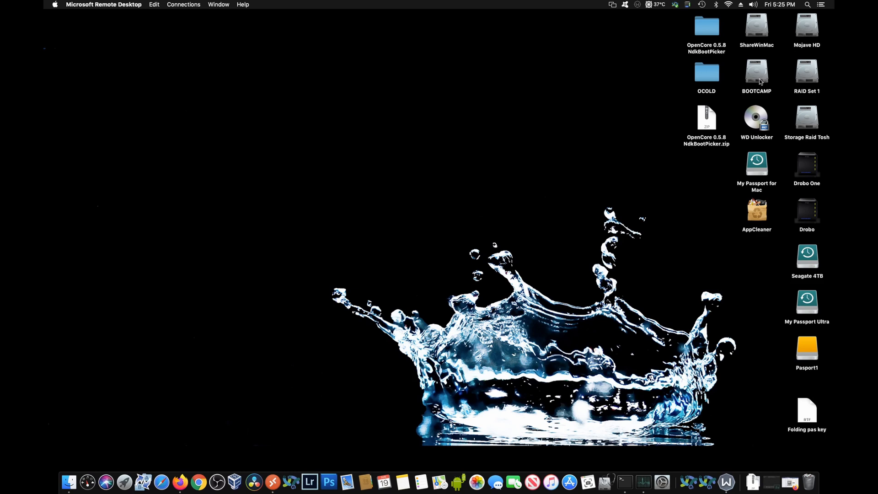
left_click(757, 72)
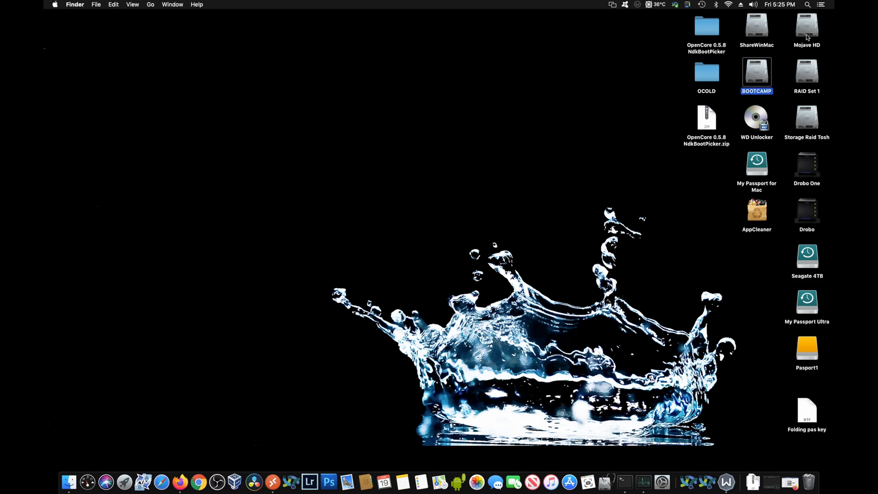
left_click(807, 26)
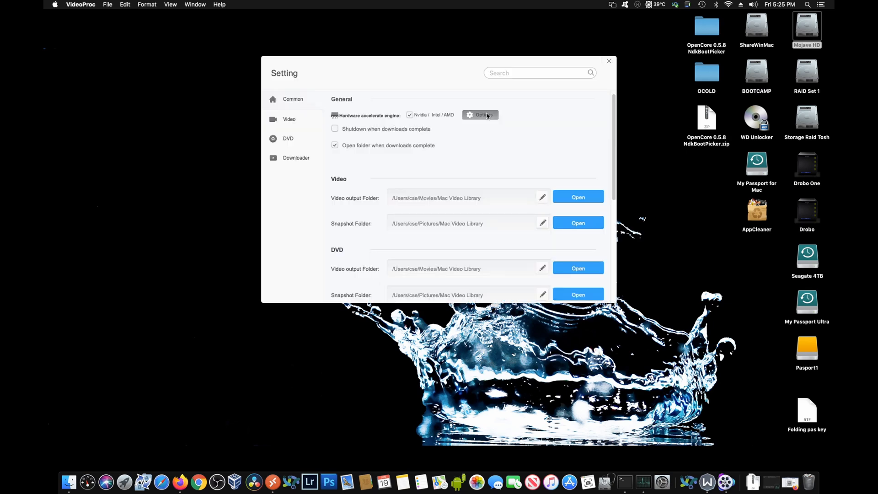
Check VideoProc's Hardware Info showing H264 and HEVC acceleration enabled, then close the report
left_click(480, 115)
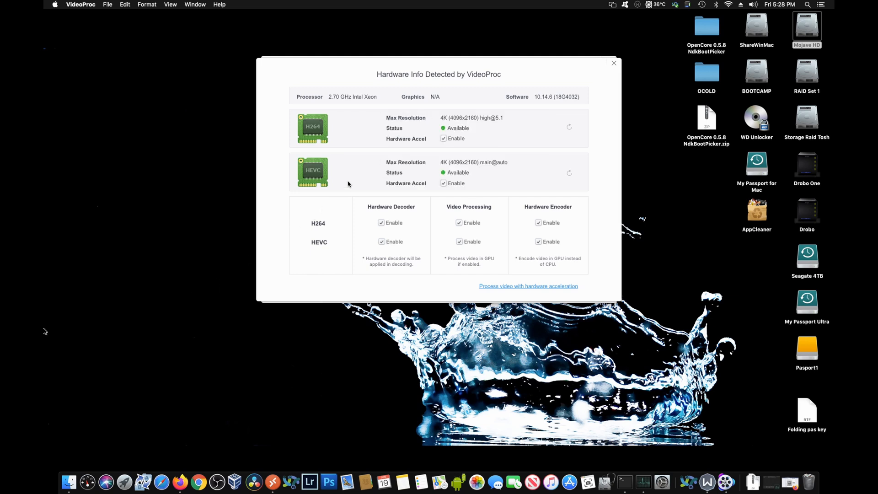
mouse_move(533, 105)
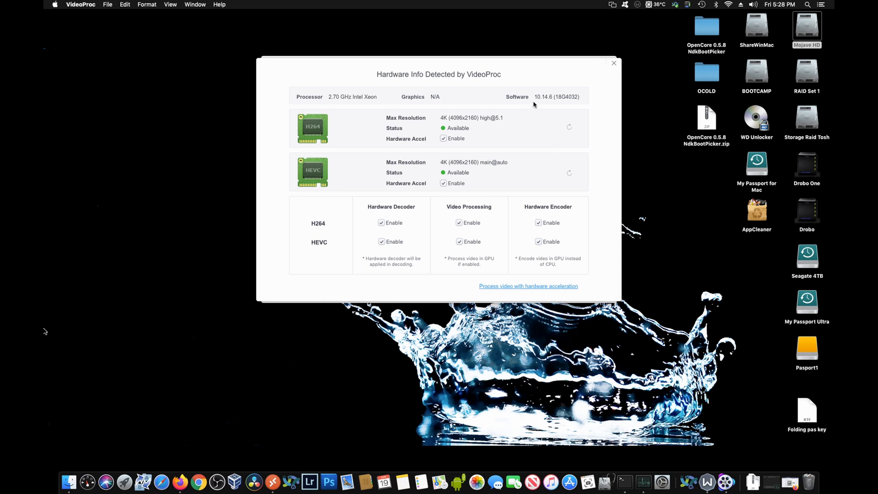
left_click(614, 63)
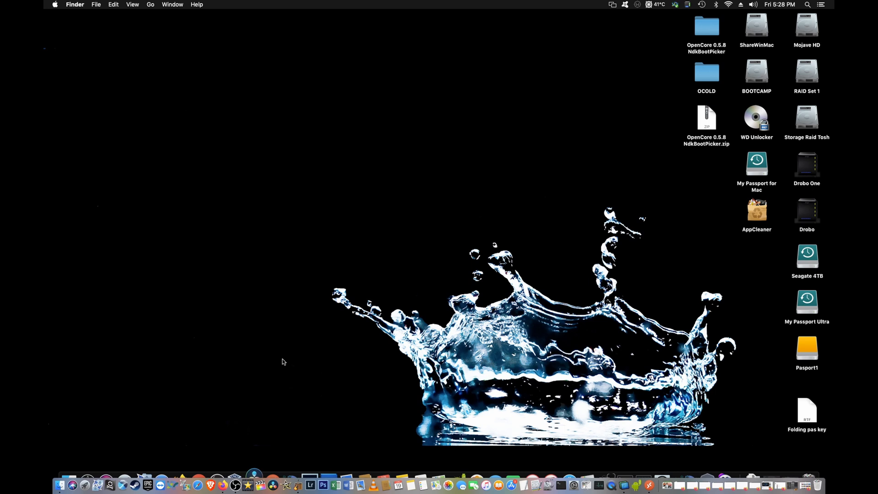
mouse_move(295, 393)
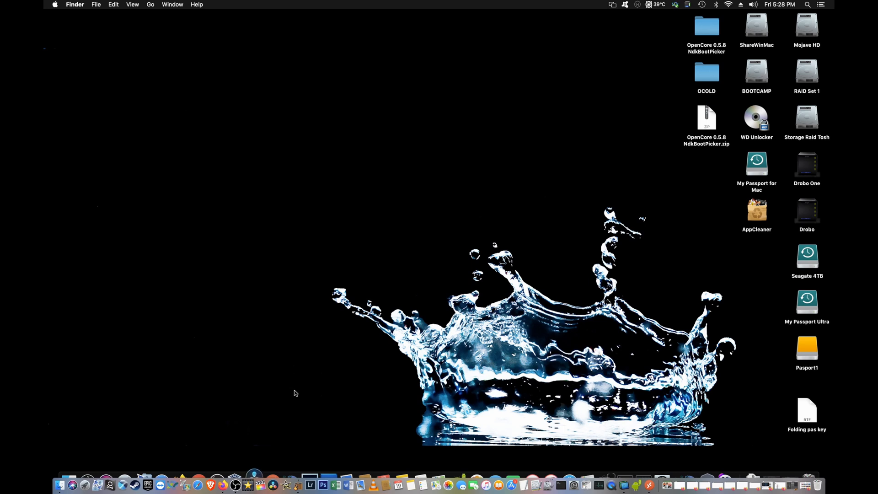
mouse_move(45, 389)
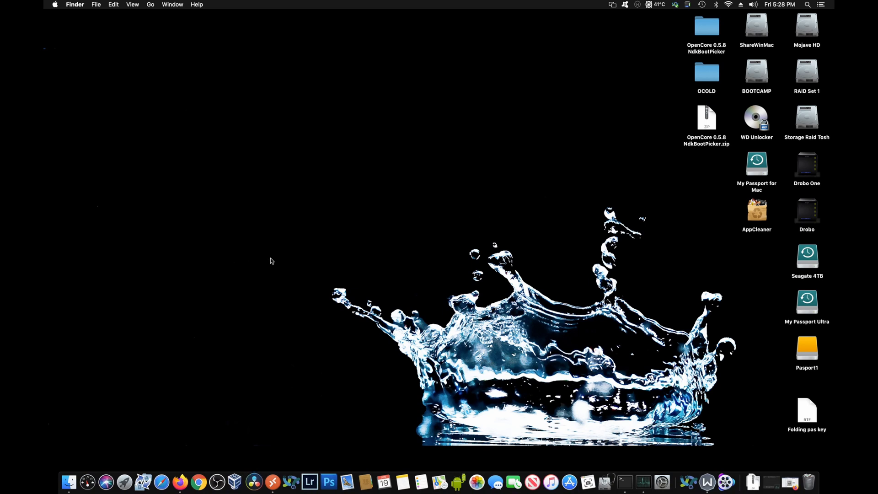
Launch DaVinci Resolve 16 from the Dock
left_click(253, 482)
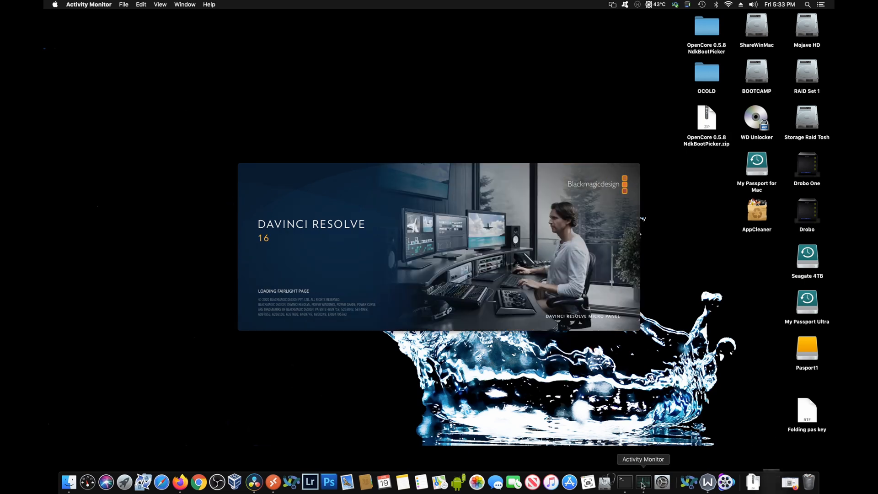
Open Activity Monitor and show its CPU Usage and GPU History windows
left_click(644, 482)
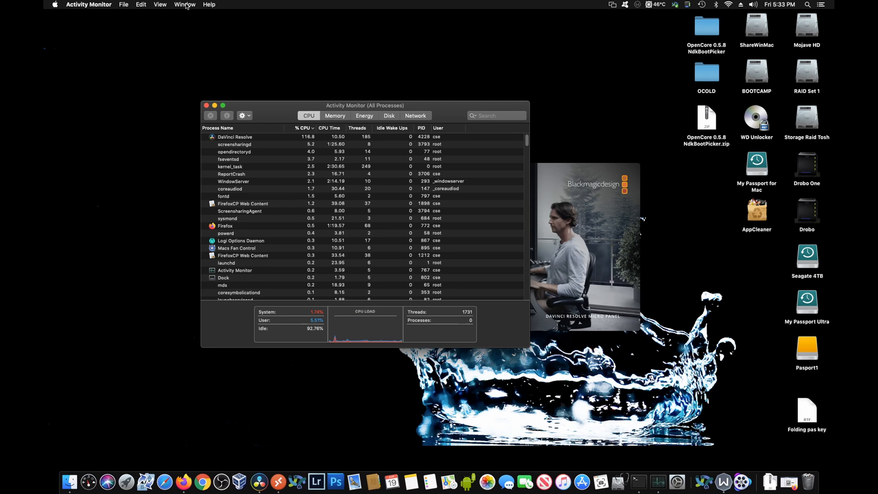
left_click(184, 4)
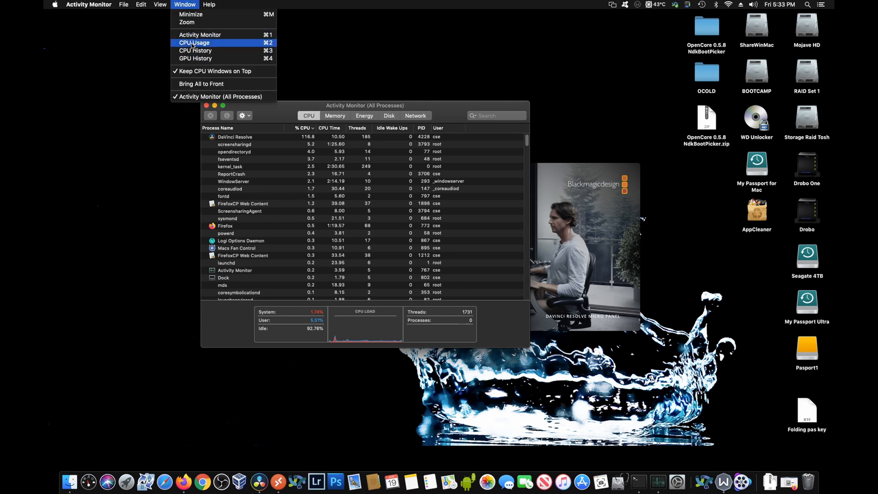
left_click(194, 43)
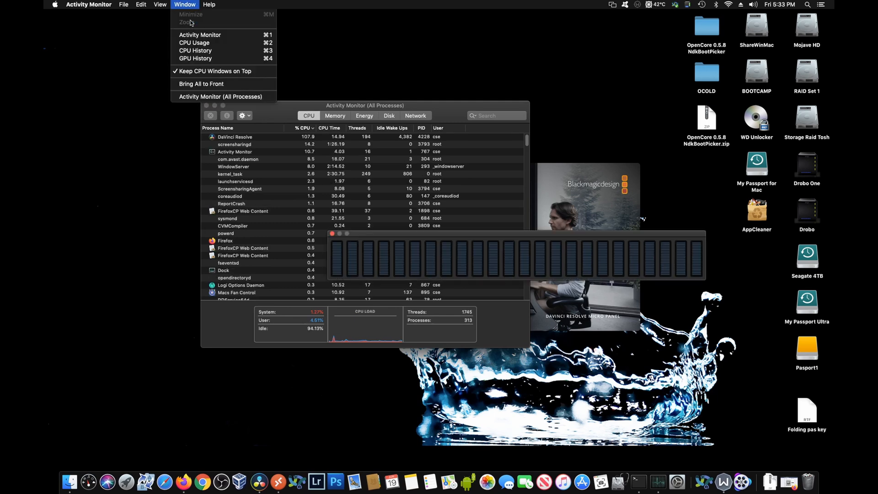
left_click(195, 58)
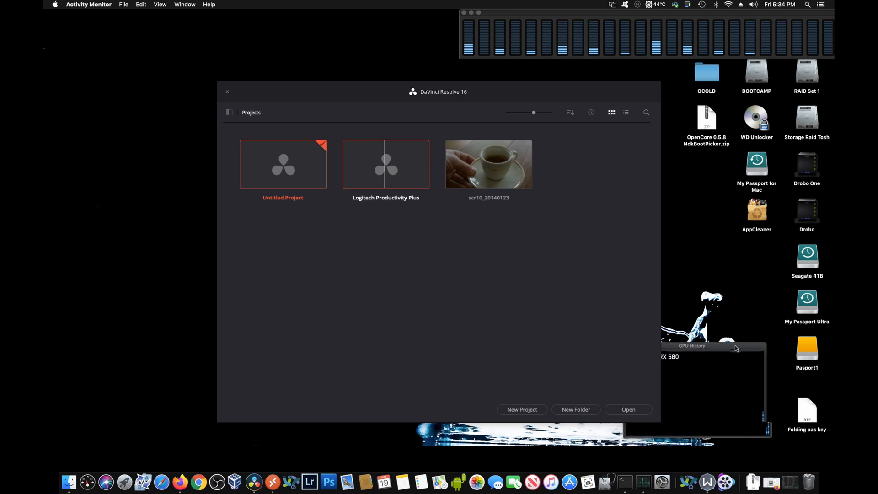
Open the Logitech Productivity Plus project from the Project Manager
double_click(386, 165)
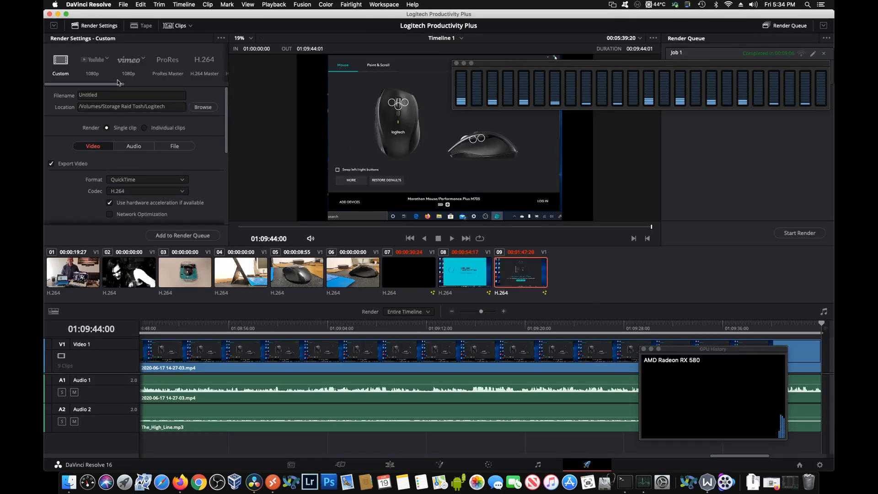
Name the 3840x2160 H.264 render 'Logitch test', queue it, and start rendering
left_click(132, 106)
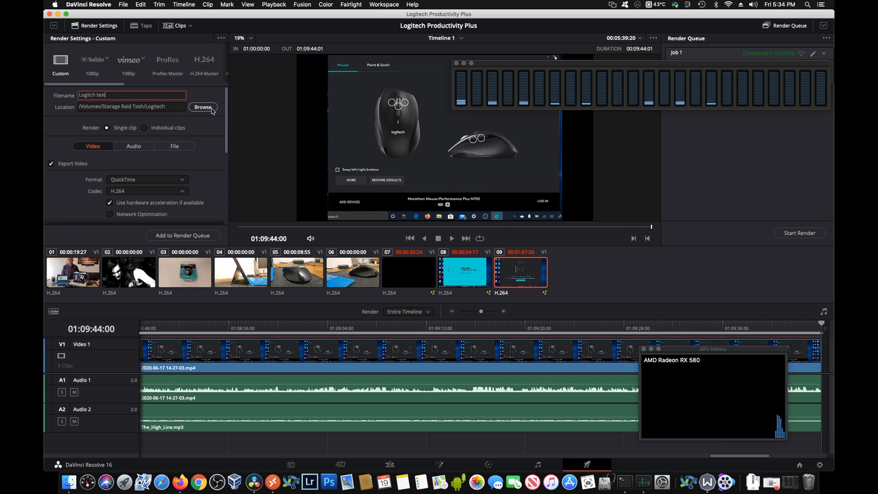
mouse_move(145, 211)
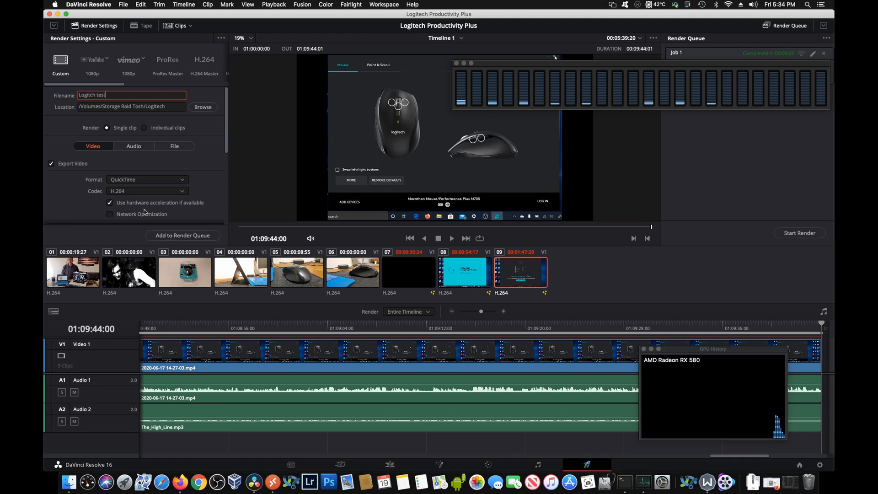
scroll("down", 3)
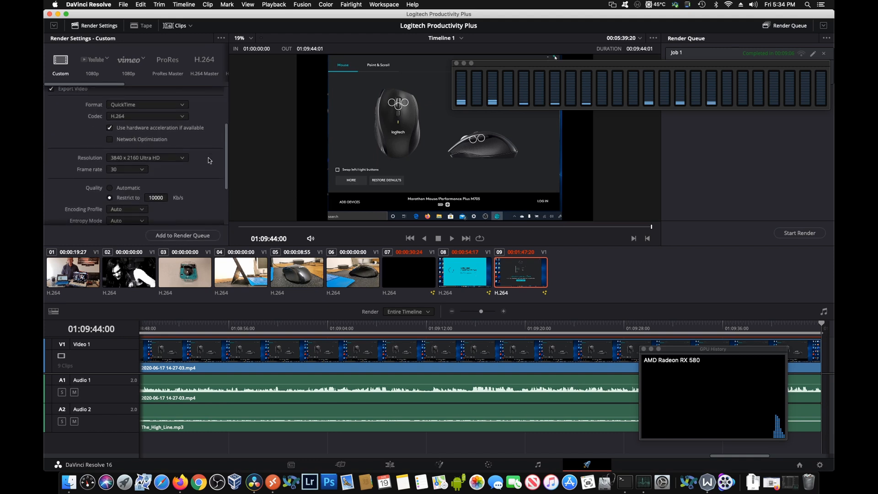
scroll("down", 3)
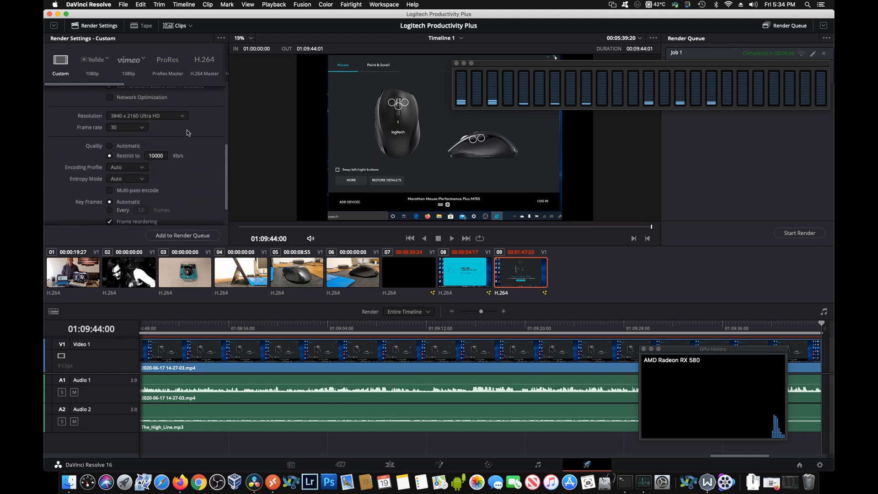
mouse_move(204, 173)
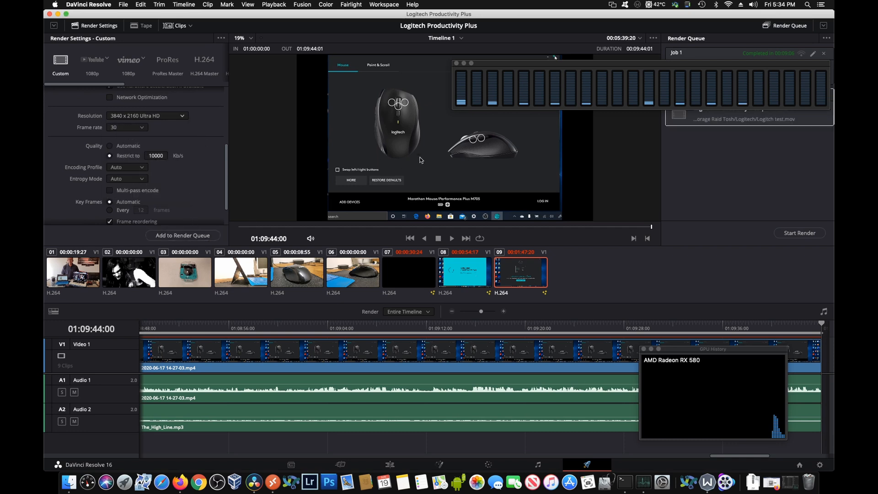
left_click(799, 232)
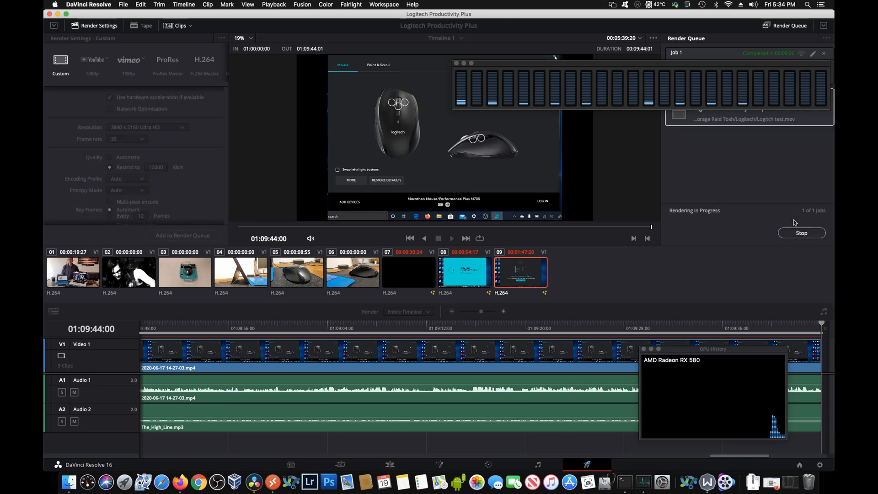